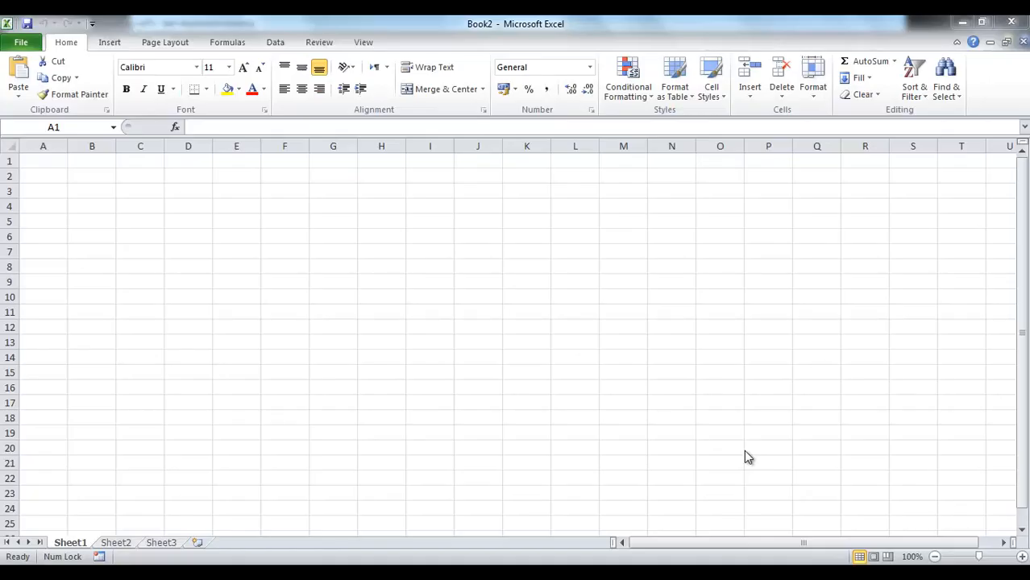
Enter 111 in cell I7 and aaa in cell I9
{"action": "left_click", "coordinate": [42, 161]}
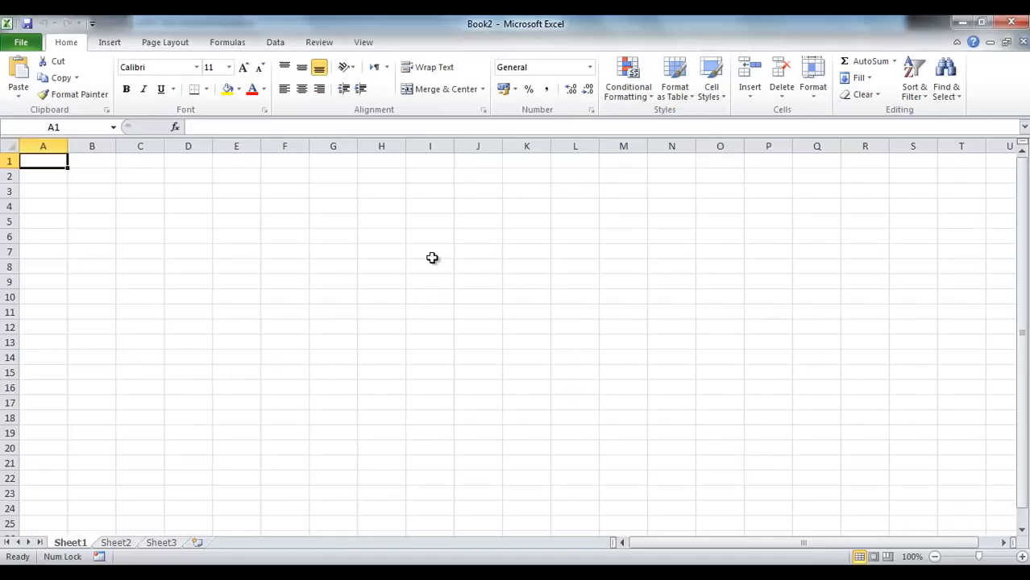
{"action": "left_click", "coordinate": [429, 251]}
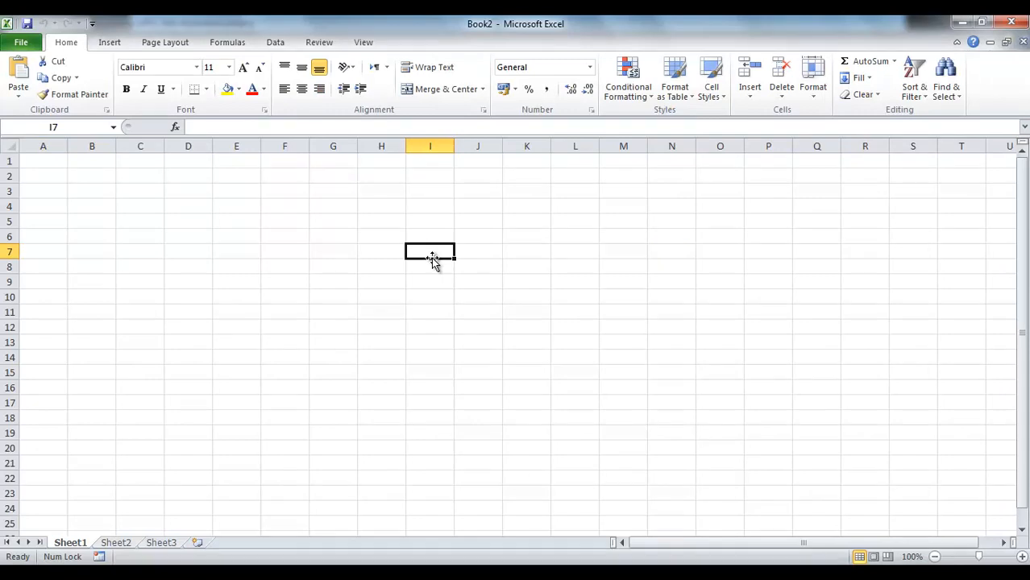
{"action": "type", "text": "111"}
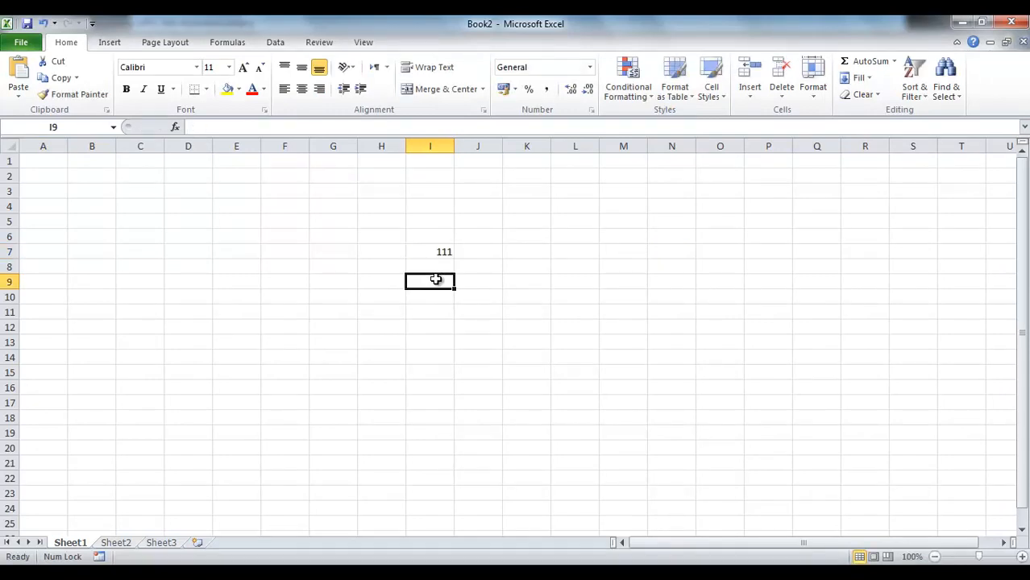
{"action": "type", "text": "aaa"}
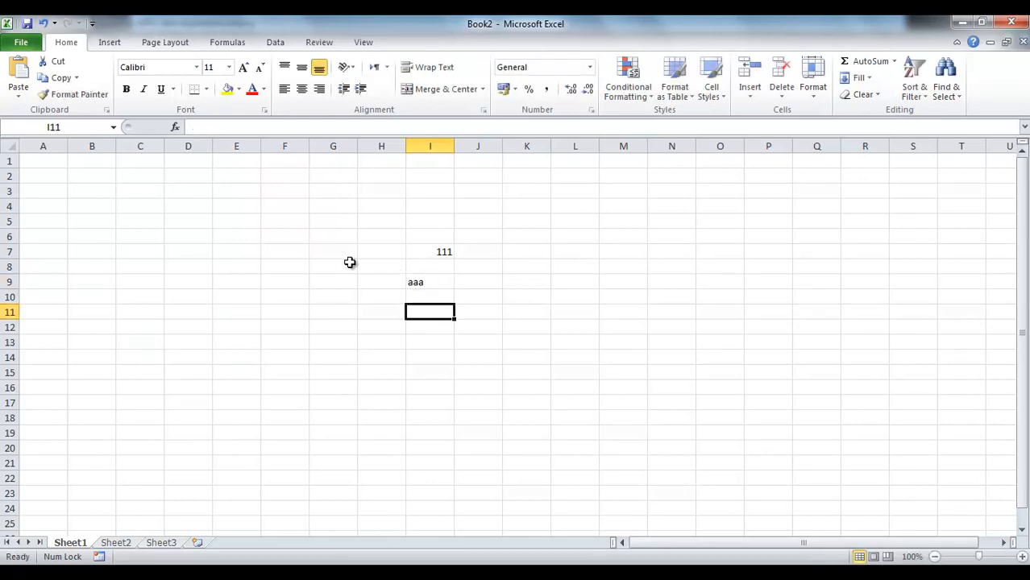
{"action": "mouse_move", "coordinate": [32, 260]}
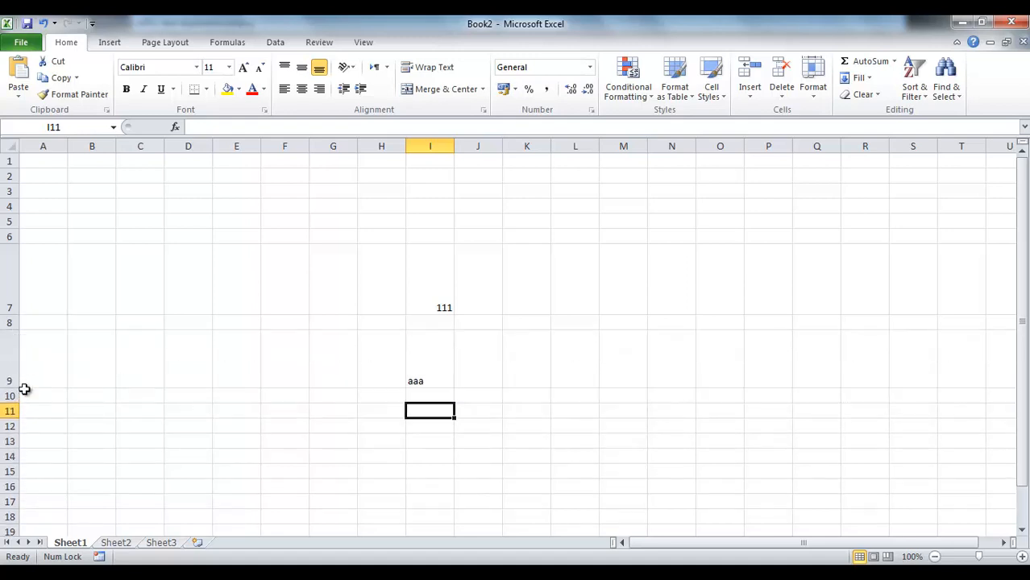
{"action": "mouse_move", "coordinate": [29, 366]}
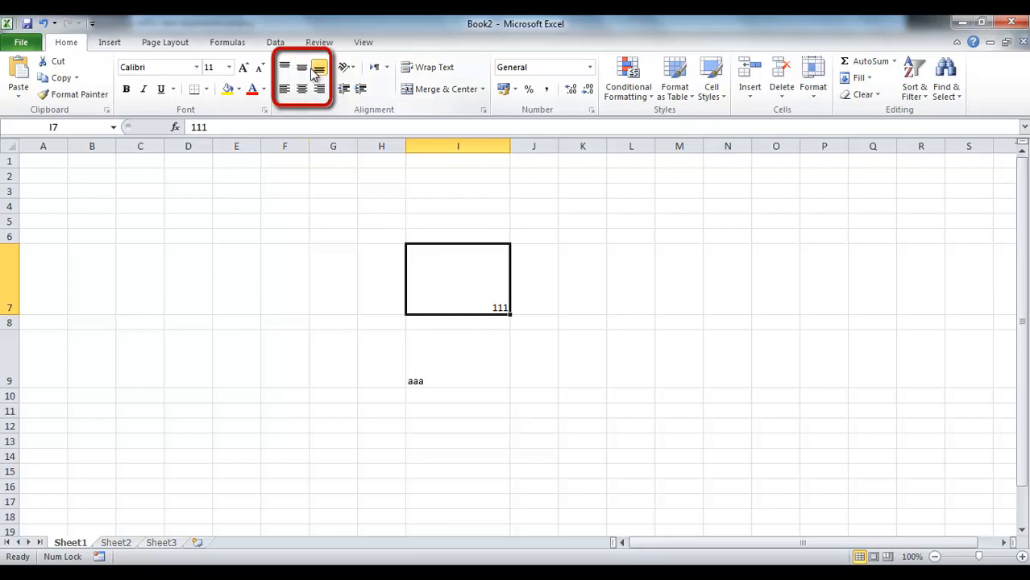
{"action": "mouse_move", "coordinate": [284, 68]}
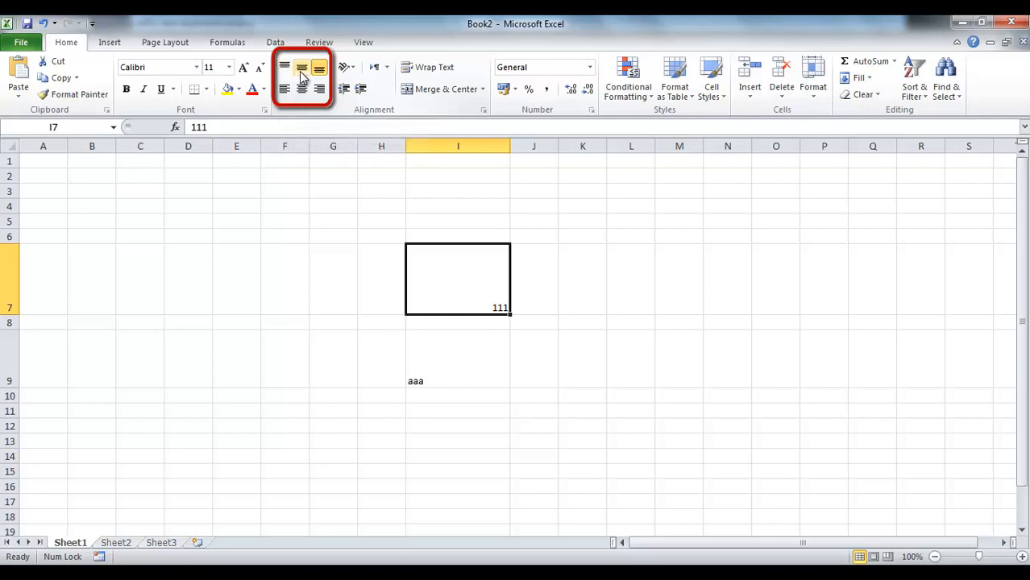
{"action": "mouse_move", "coordinate": [299, 67]}
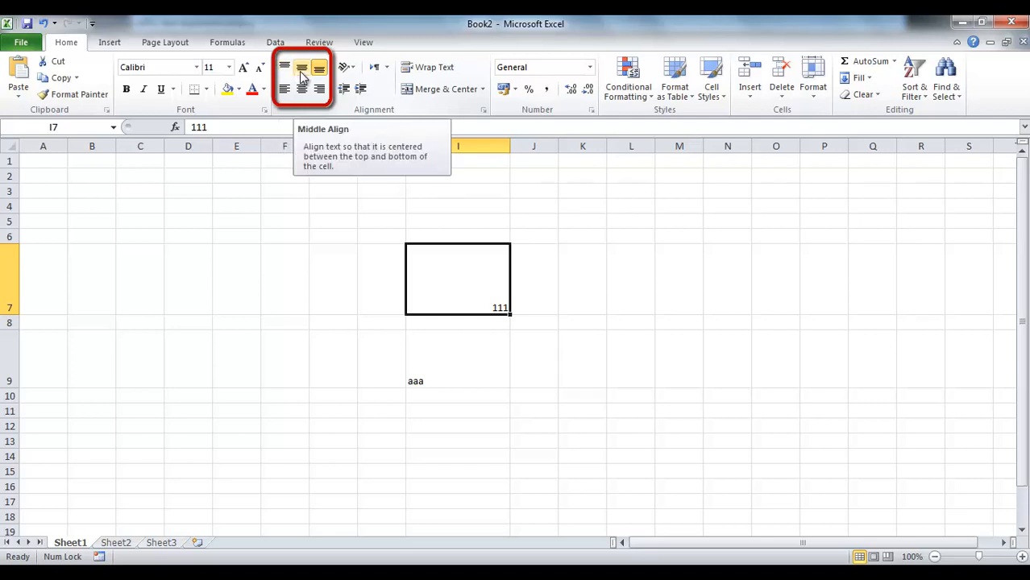
{"action": "mouse_move", "coordinate": [319, 72]}
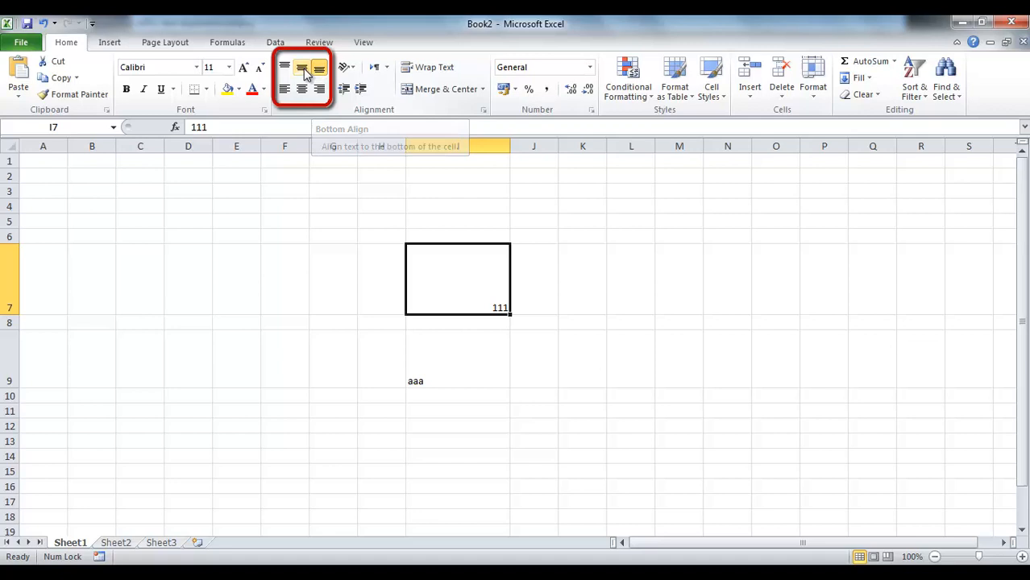
Try bottom then middle vertical alignment on 111 in cell I7
{"action": "left_click", "coordinate": [302, 68]}
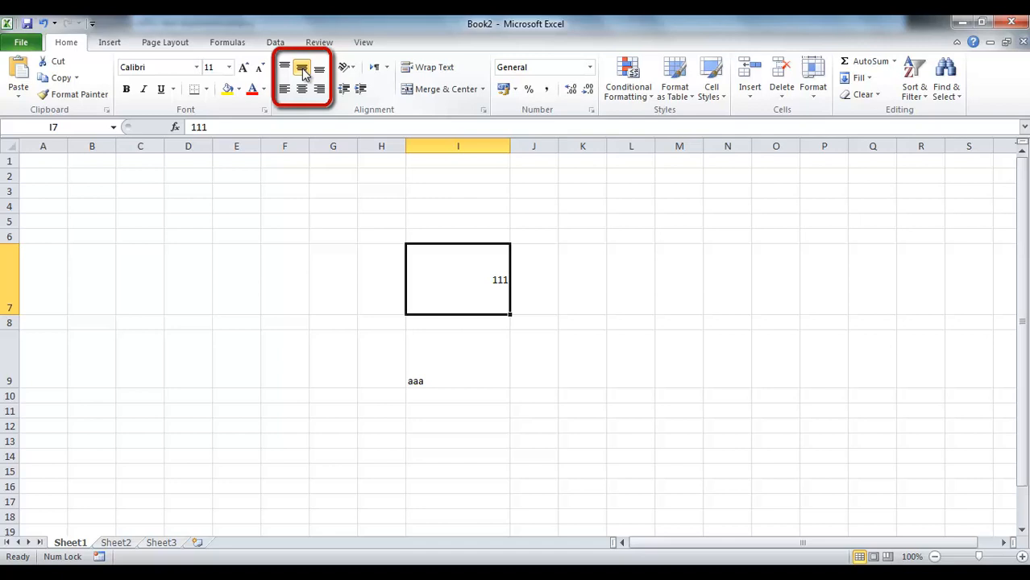
{"action": "left_click", "coordinate": [284, 67]}
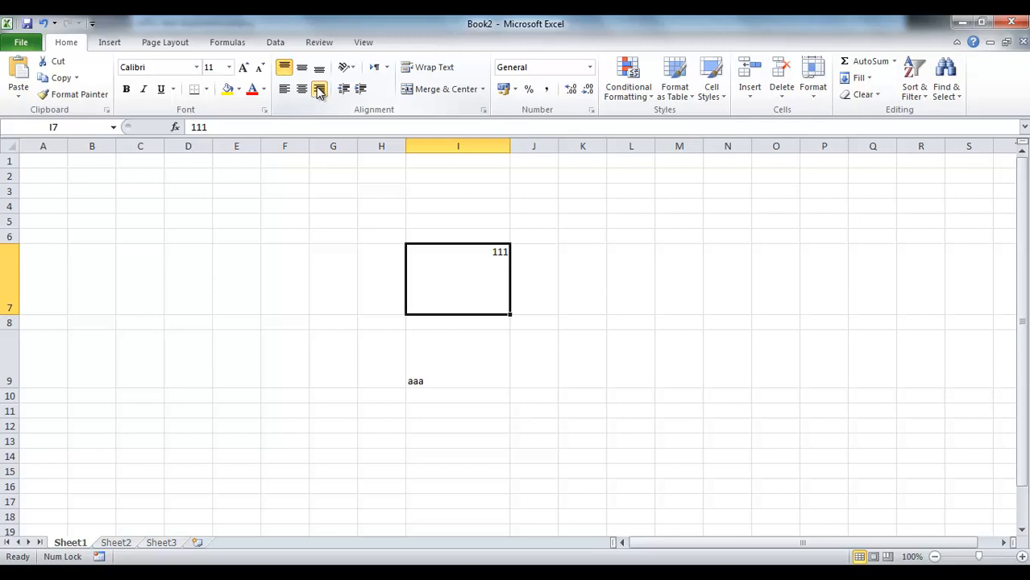
Right-align 111, then centre it vertically and horizontally in cell I7
{"action": "left_click", "coordinate": [301, 67]}
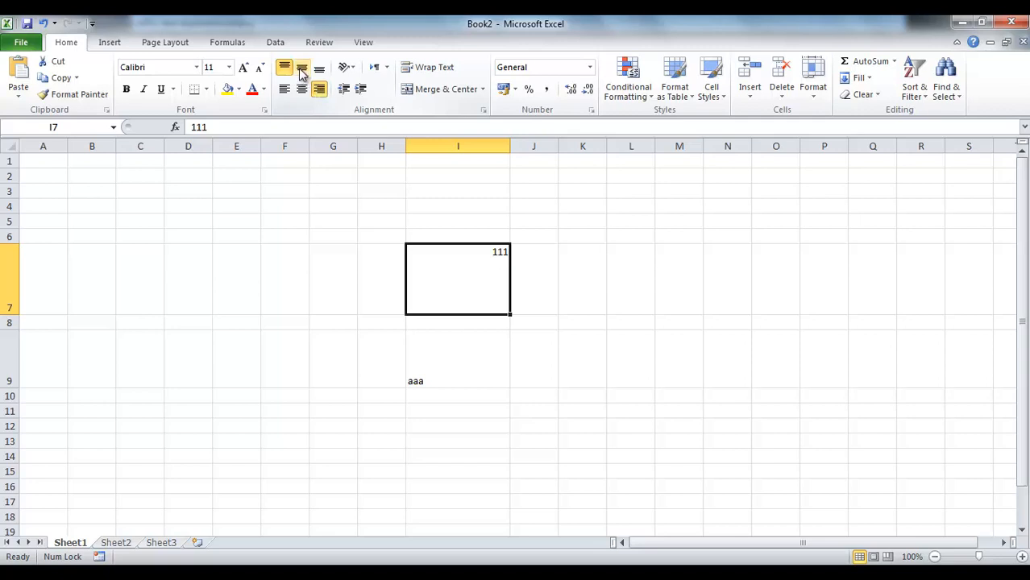
{"action": "left_click", "coordinate": [302, 68]}
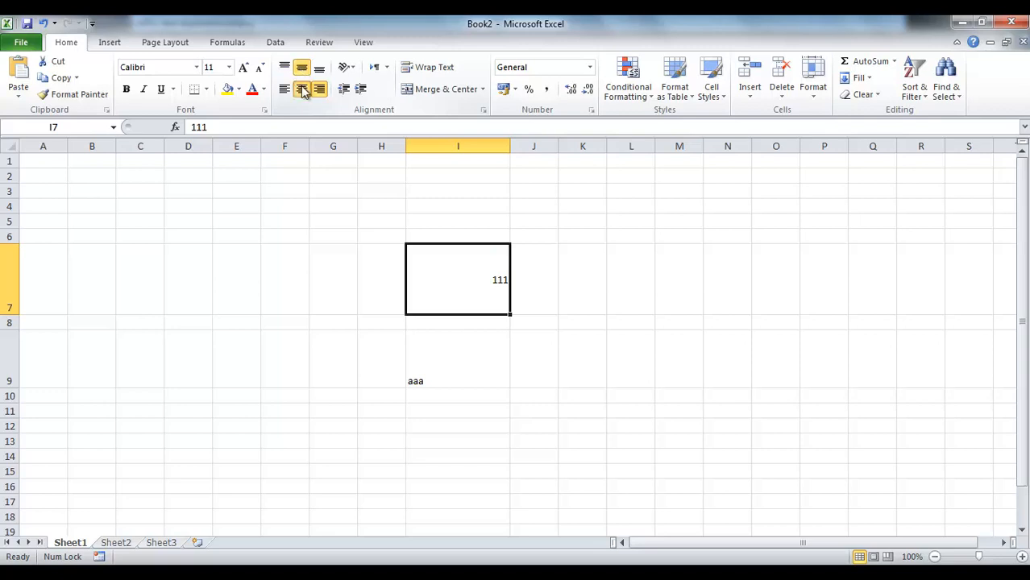
{"action": "left_click", "coordinate": [301, 89]}
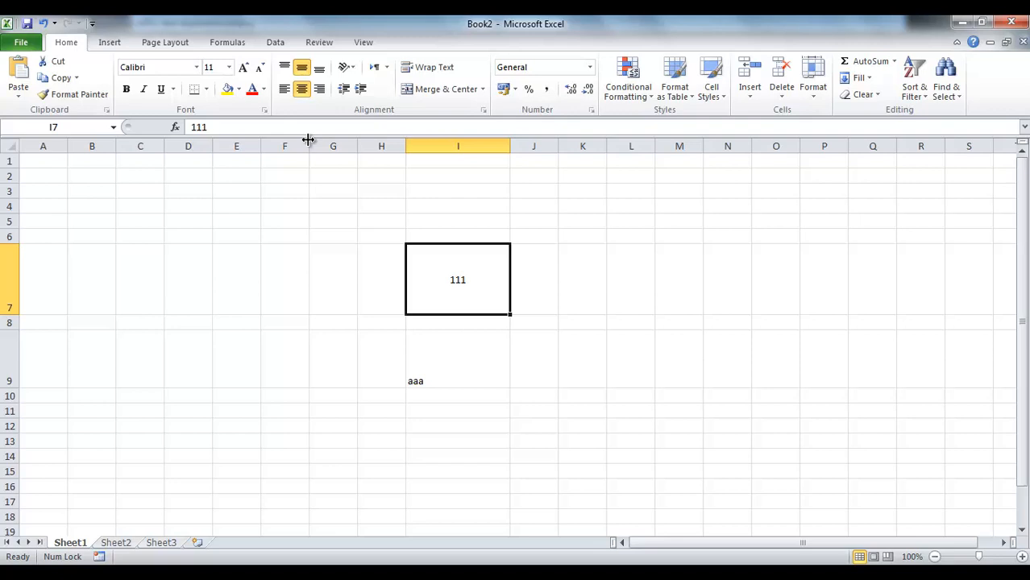
{"action": "mouse_move", "coordinate": [477, 110]}
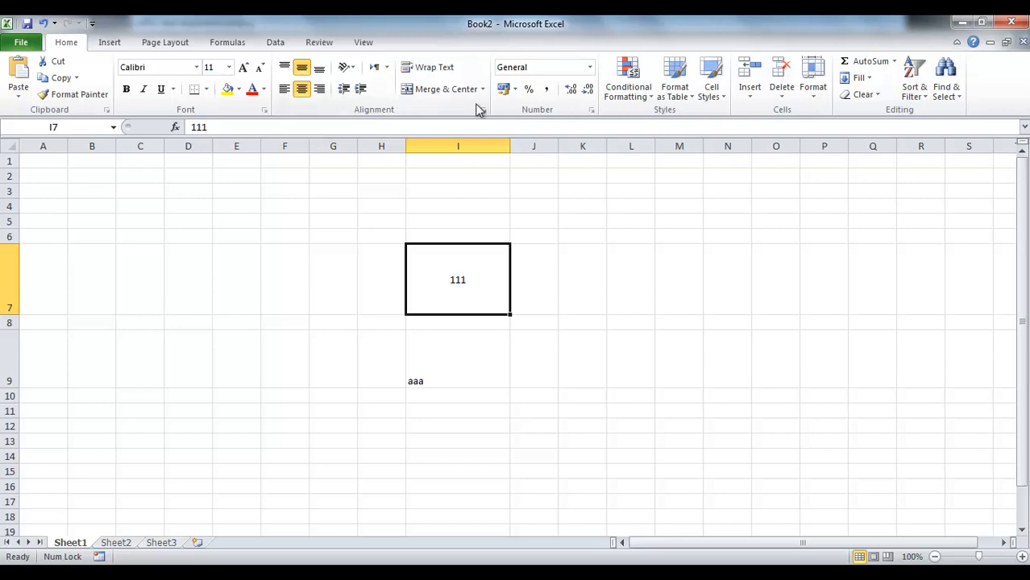
{"action": "mouse_move", "coordinate": [483, 110]}
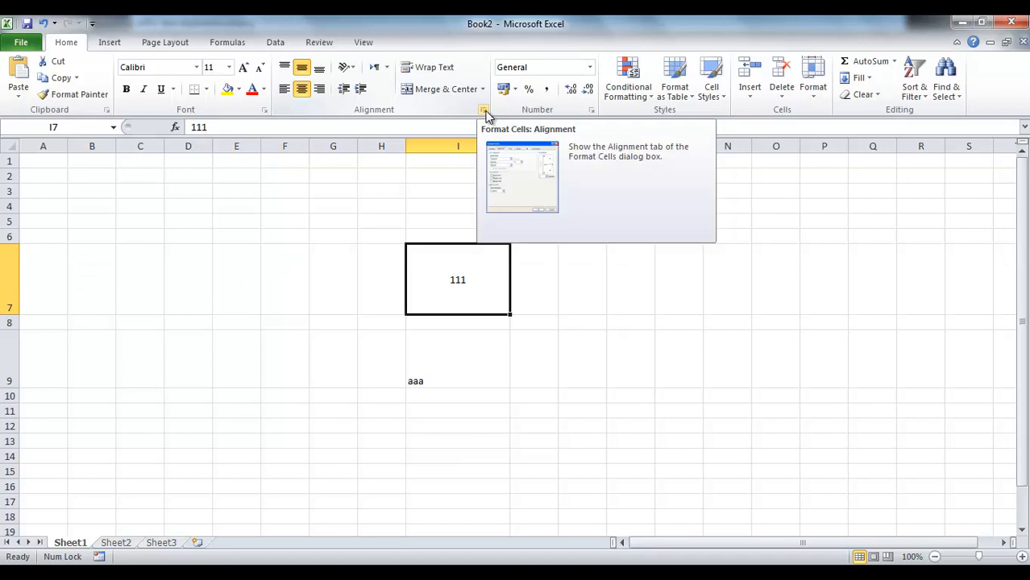
In Format Cells Alignment, set Horizontal to Left (Indent) and Vertical to Top for I7
{"action": "left_click", "coordinate": [484, 109]}
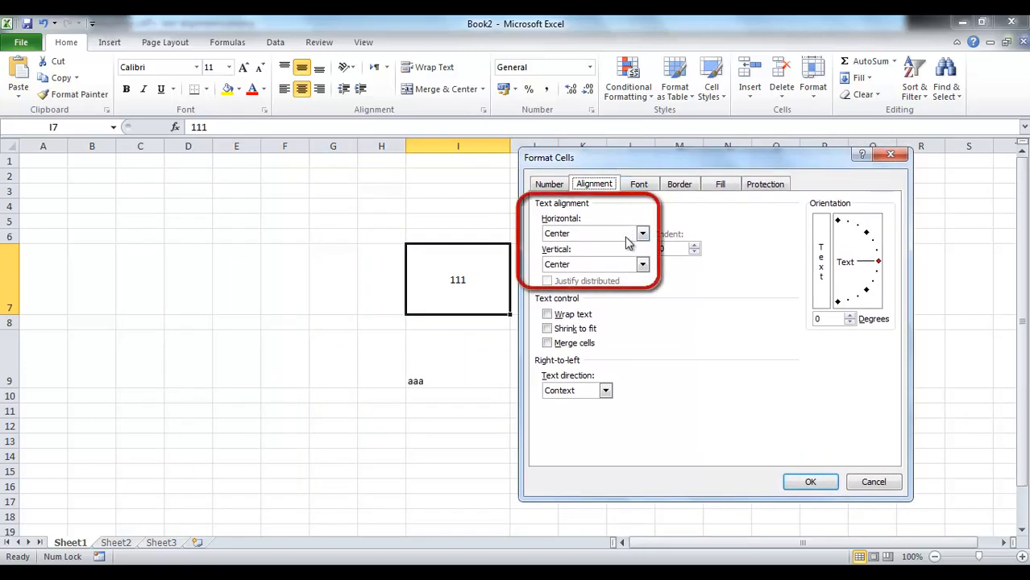
{"action": "left_click", "coordinate": [641, 233]}
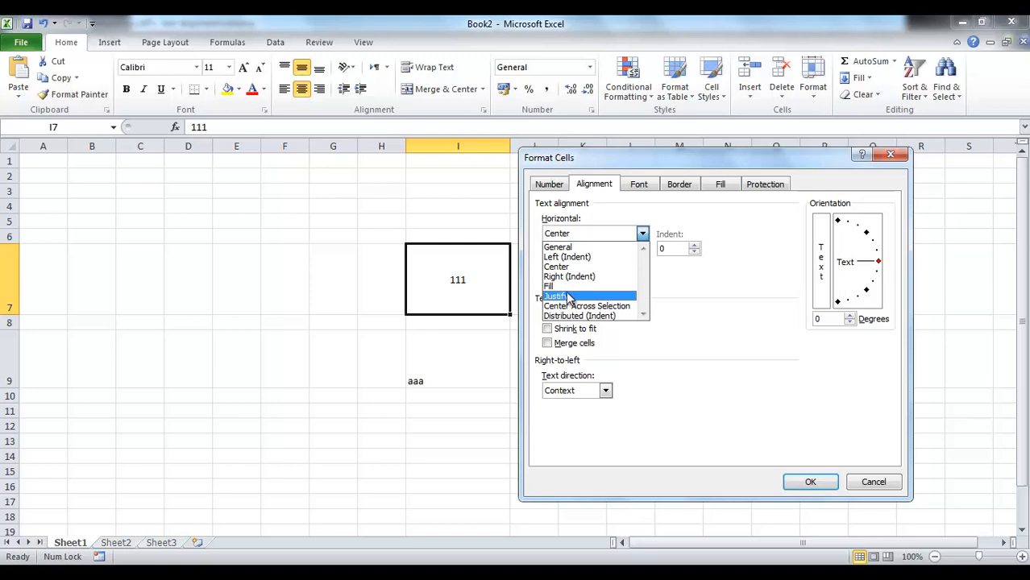
{"action": "left_click", "coordinate": [566, 256]}
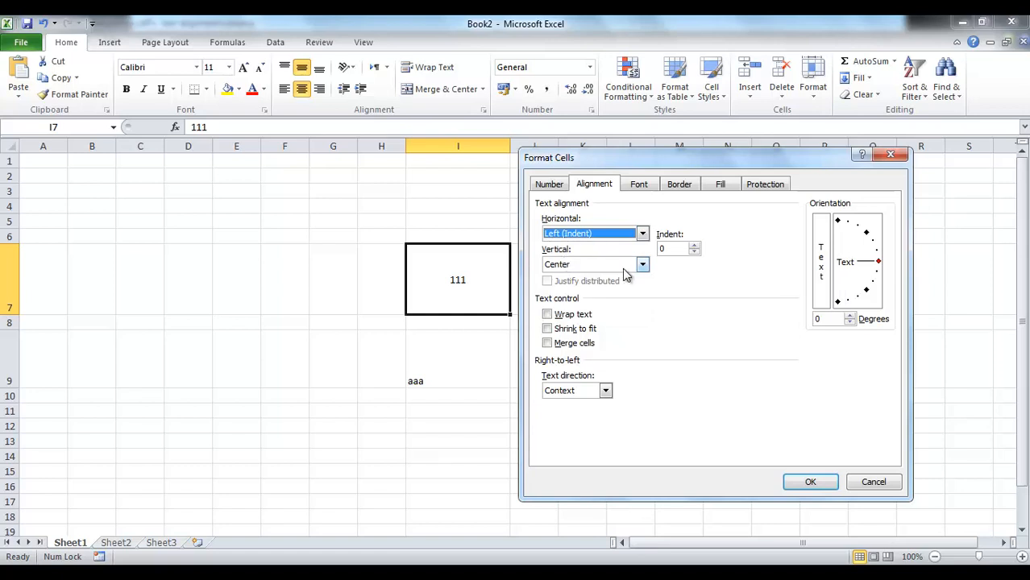
{"action": "left_click", "coordinate": [641, 265]}
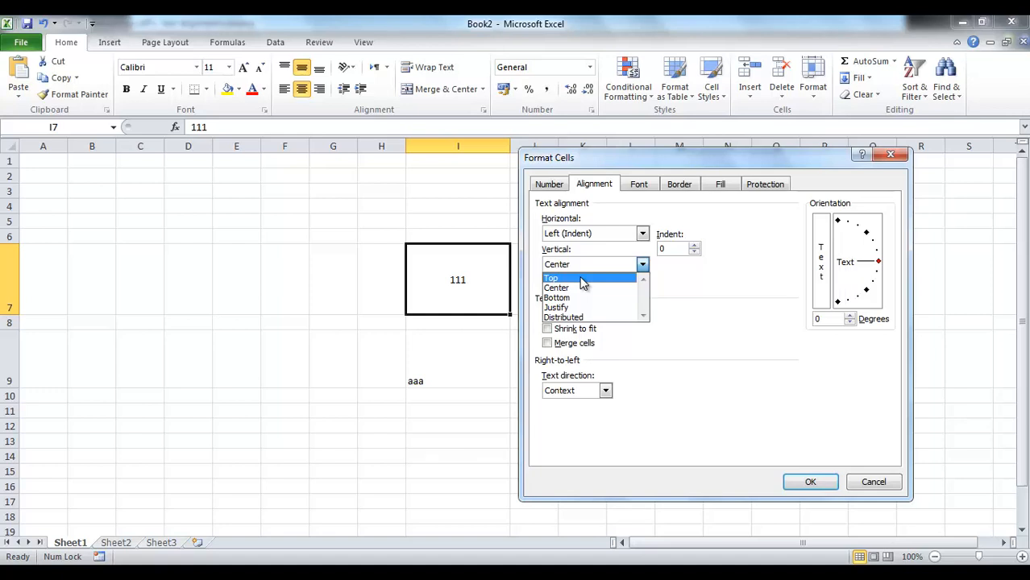
{"action": "left_click", "coordinate": [551, 277]}
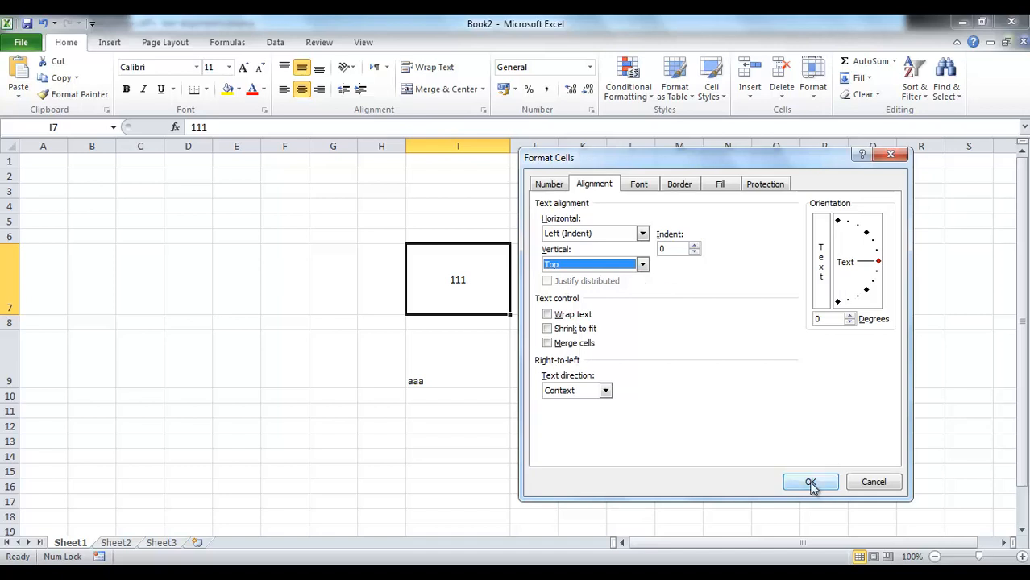
{"action": "left_click", "coordinate": [809, 482]}
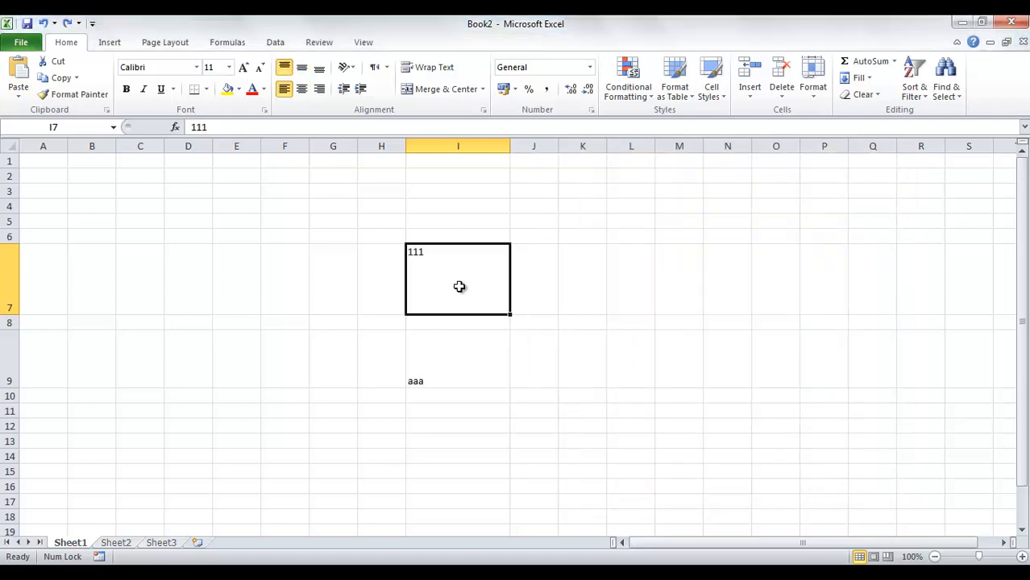
{"action": "left_click", "coordinate": [483, 110]}
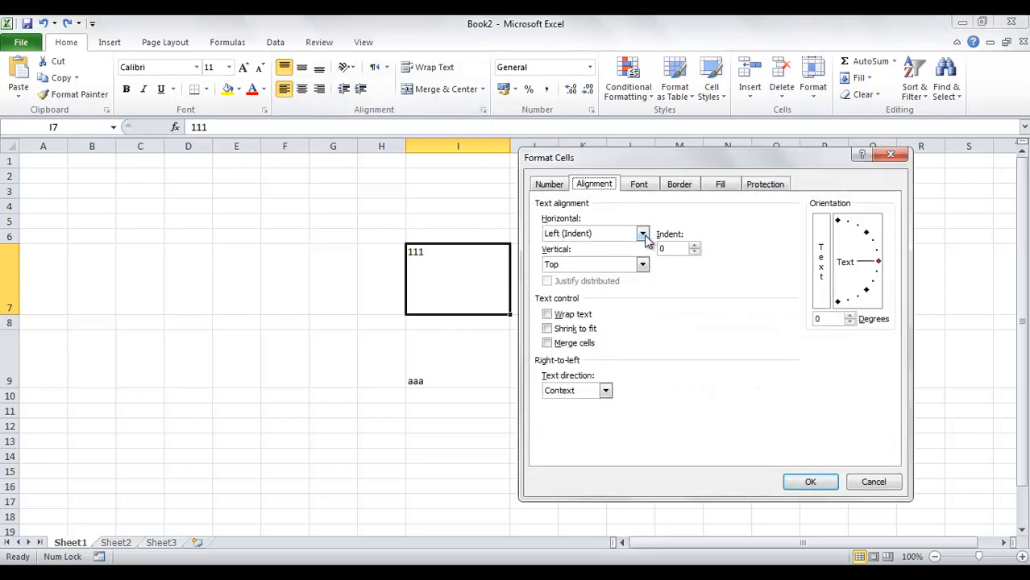
{"action": "left_click", "coordinate": [641, 233]}
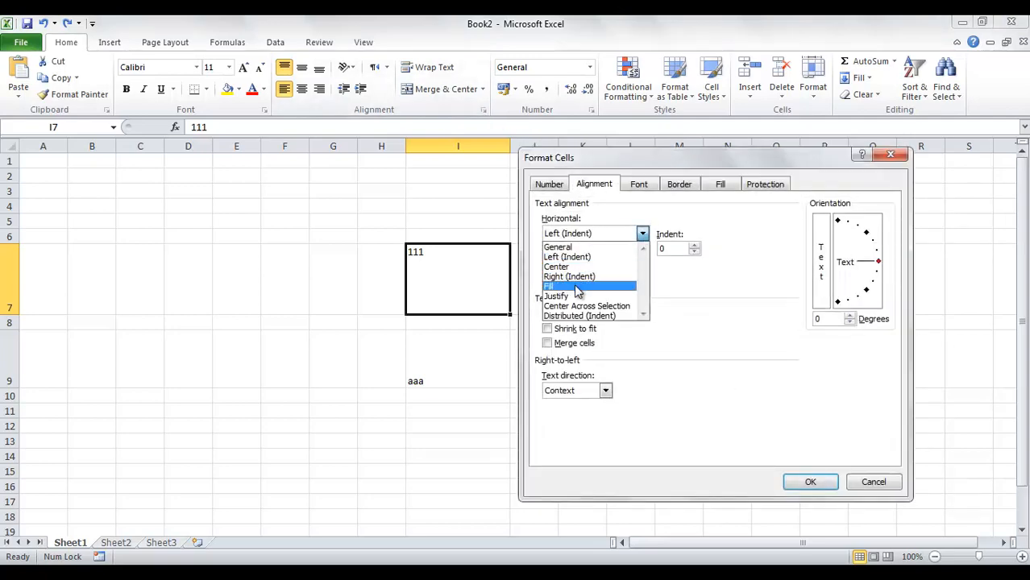
{"action": "left_click", "coordinate": [551, 287]}
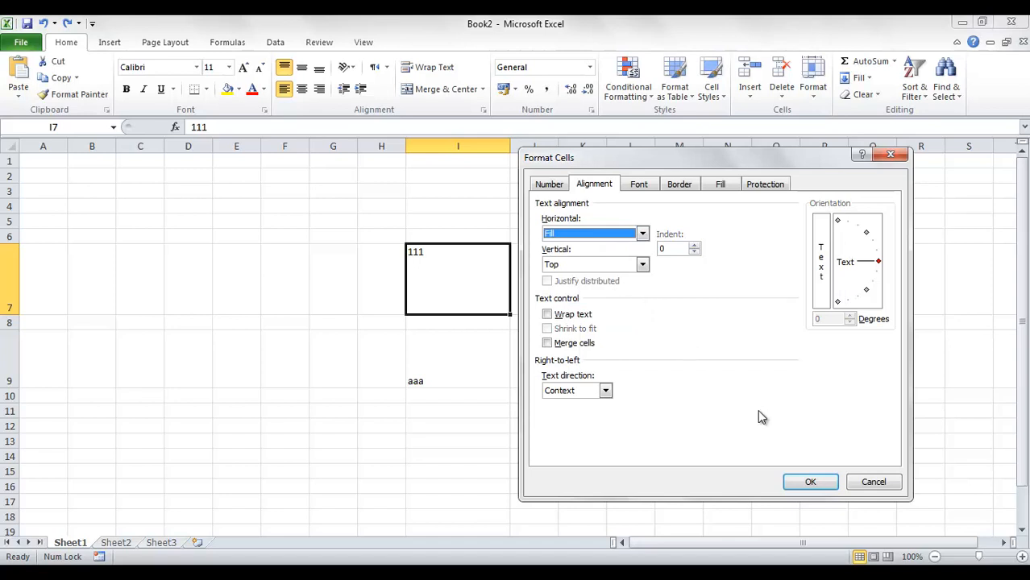
{"action": "left_click", "coordinate": [809, 482]}
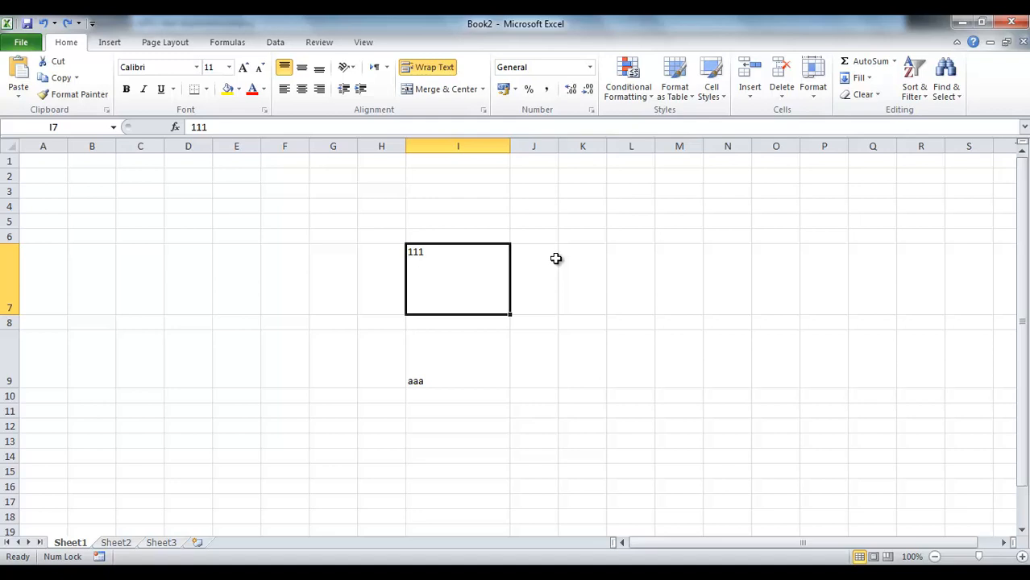
{"action": "mouse_move", "coordinate": [422, 280]}
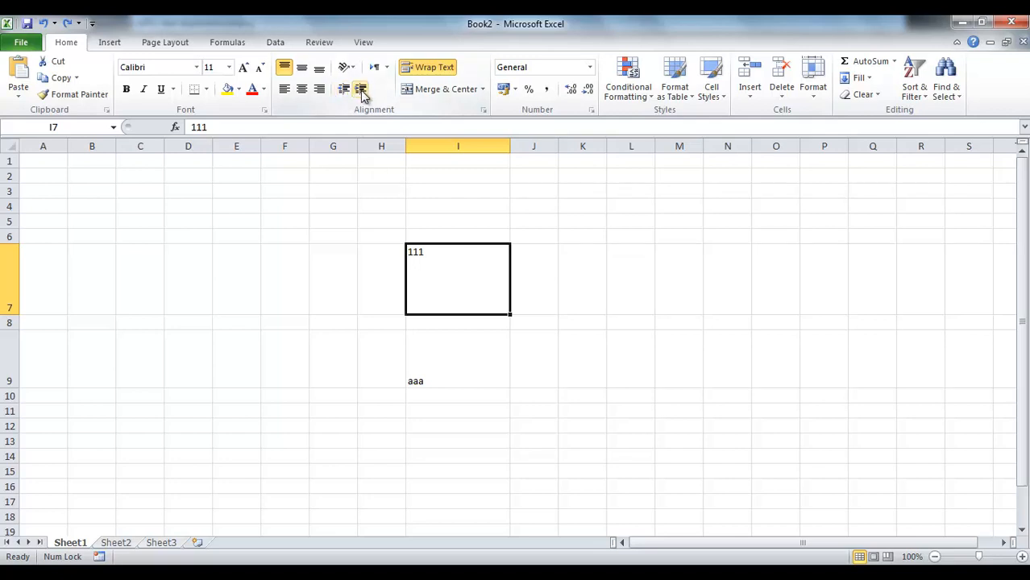
{"action": "mouse_move", "coordinate": [343, 89]}
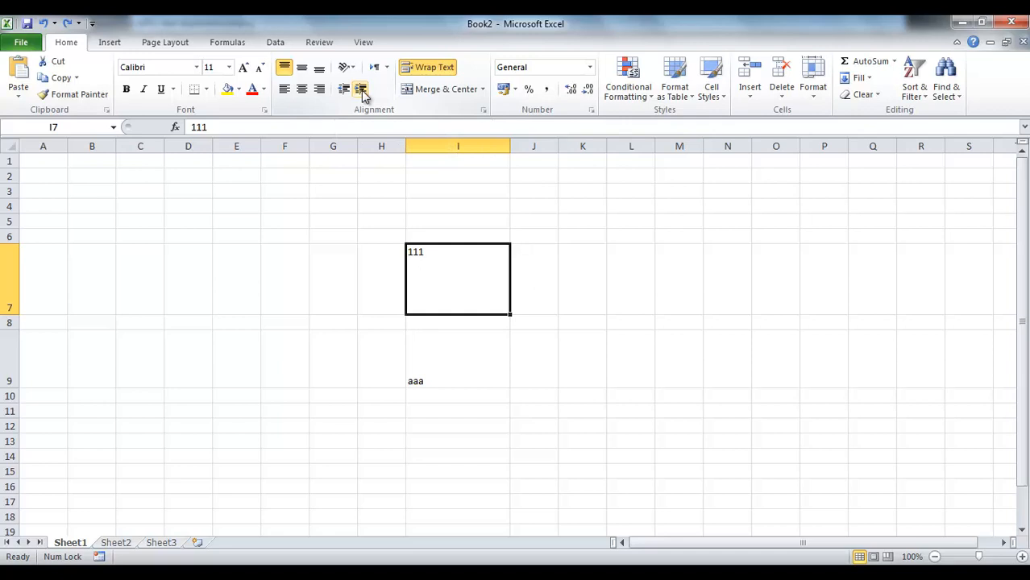
{"action": "mouse_move", "coordinate": [361, 90]}
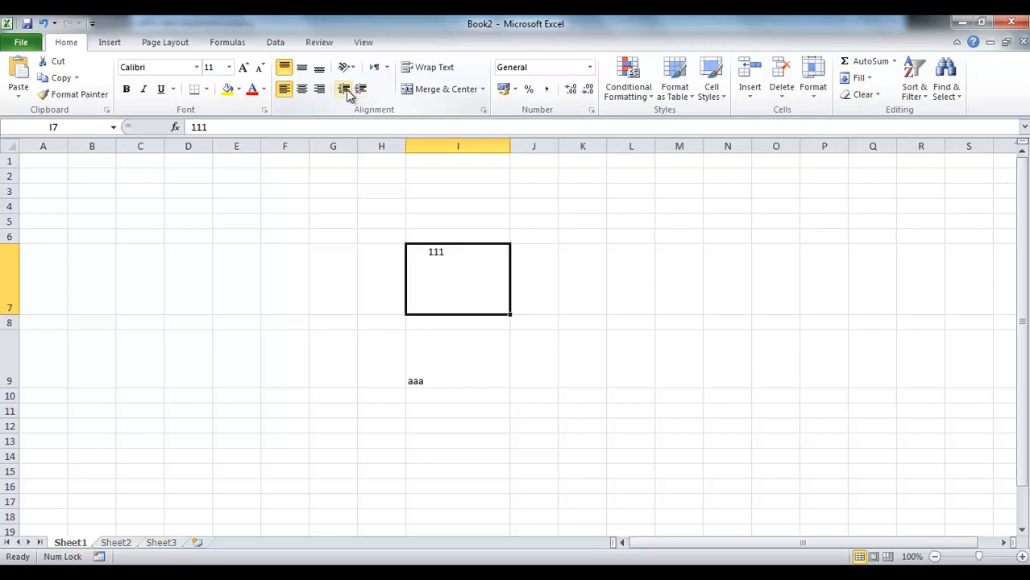
Decrease the indent so 111 sits flush left in cell I7
{"action": "left_click", "coordinate": [284, 89]}
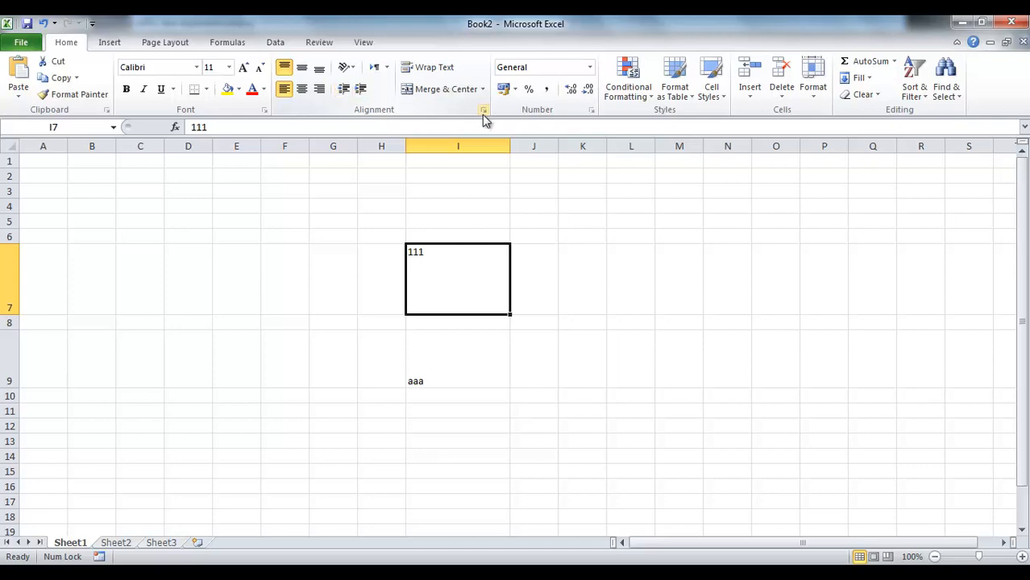
In Format Cells Alignment, raise the indent of I7 to 6 and apply it
{"action": "left_click", "coordinate": [483, 109]}
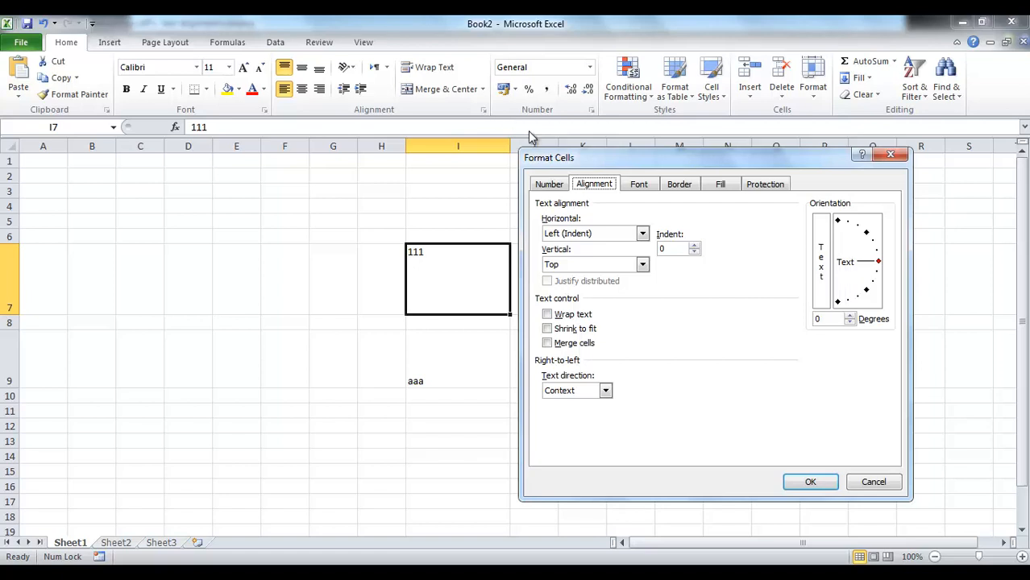
{"action": "mouse_move", "coordinate": [598, 242]}
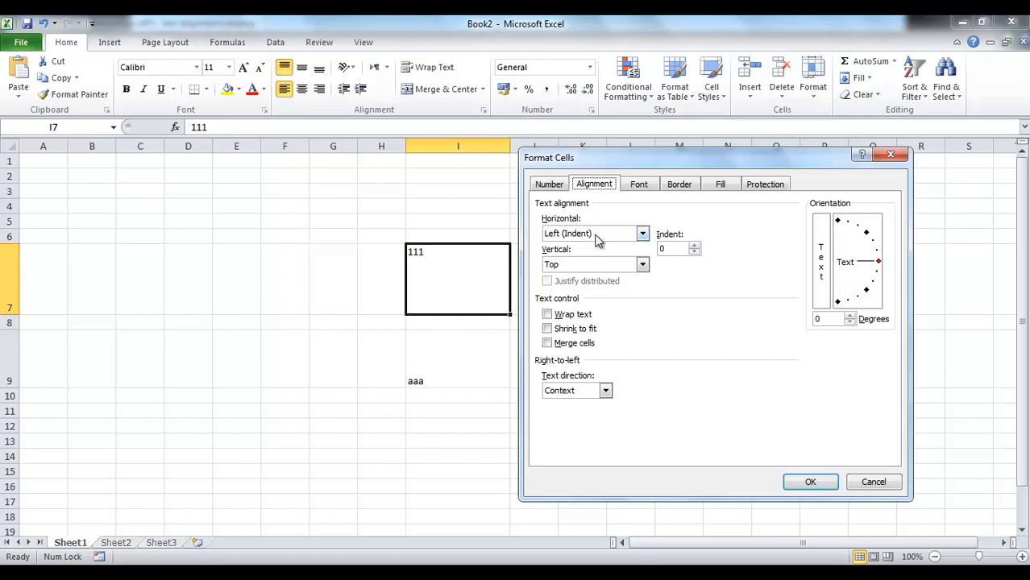
{"action": "left_click", "coordinate": [693, 245]}
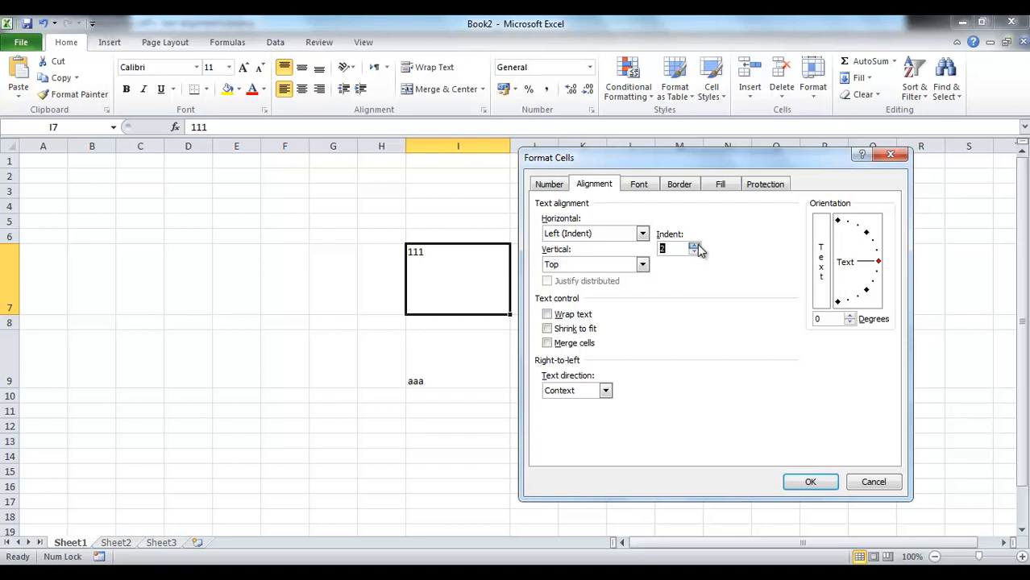
{"action": "left_click", "coordinate": [692, 243]}
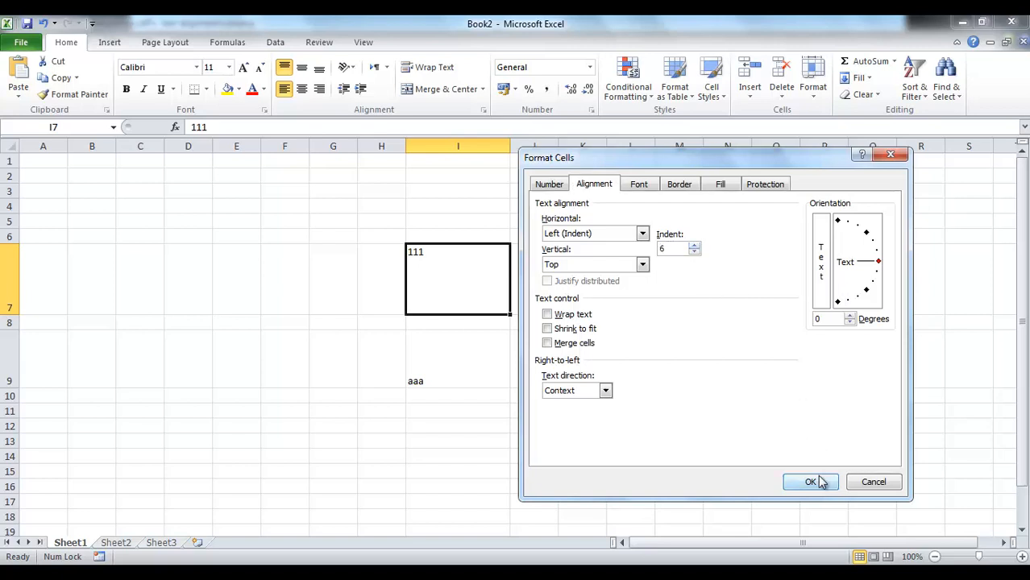
{"action": "left_click", "coordinate": [810, 482]}
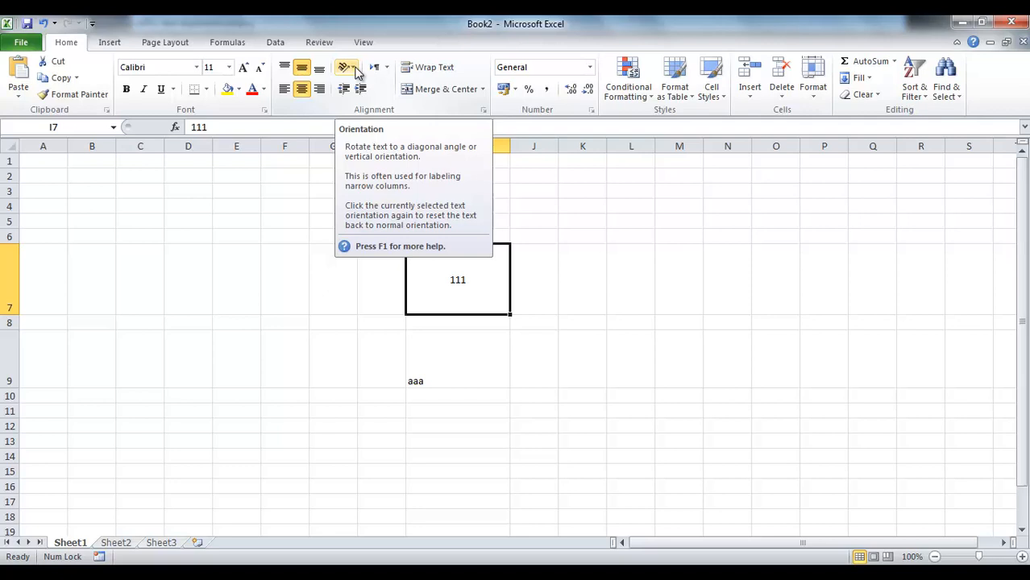
Set the orientation of 111 in I7 to Angle Counterclockwise
{"action": "left_click", "coordinate": [348, 67]}
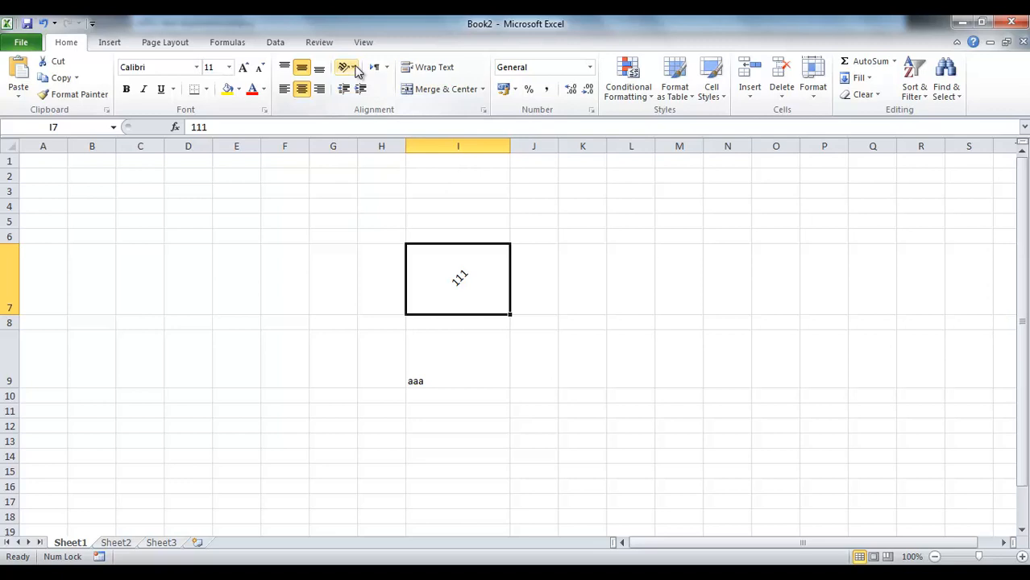
Try Angle Clockwise and then Vertical Text orientation on 111 in I7
{"action": "left_click", "coordinate": [346, 68]}
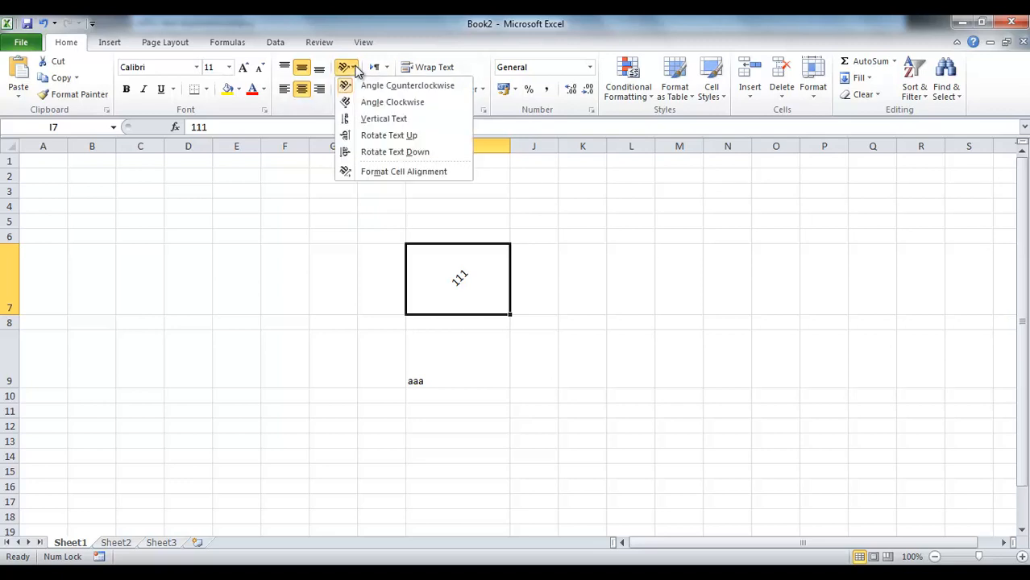
{"action": "mouse_move", "coordinate": [393, 101]}
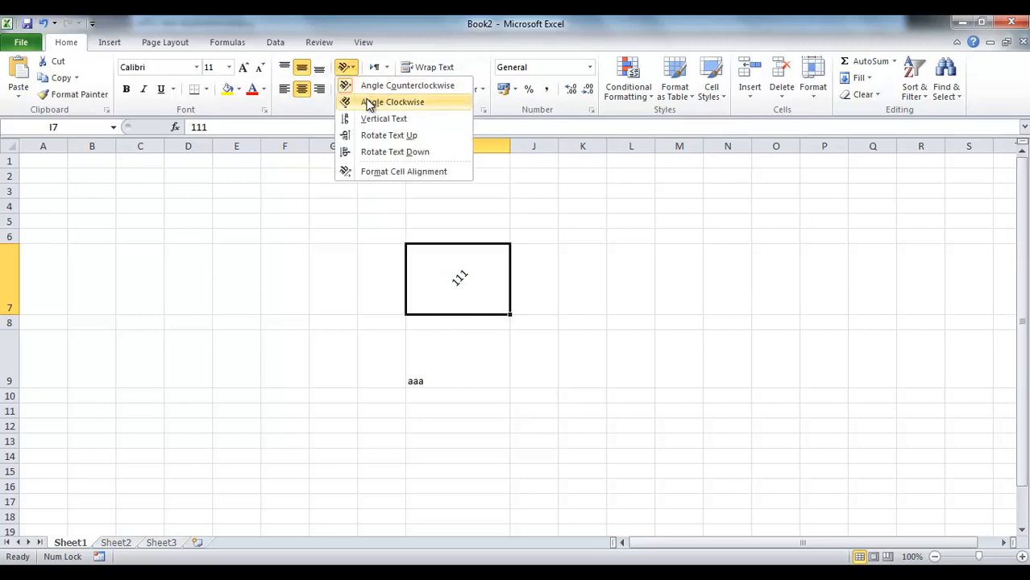
{"action": "left_click", "coordinate": [392, 102]}
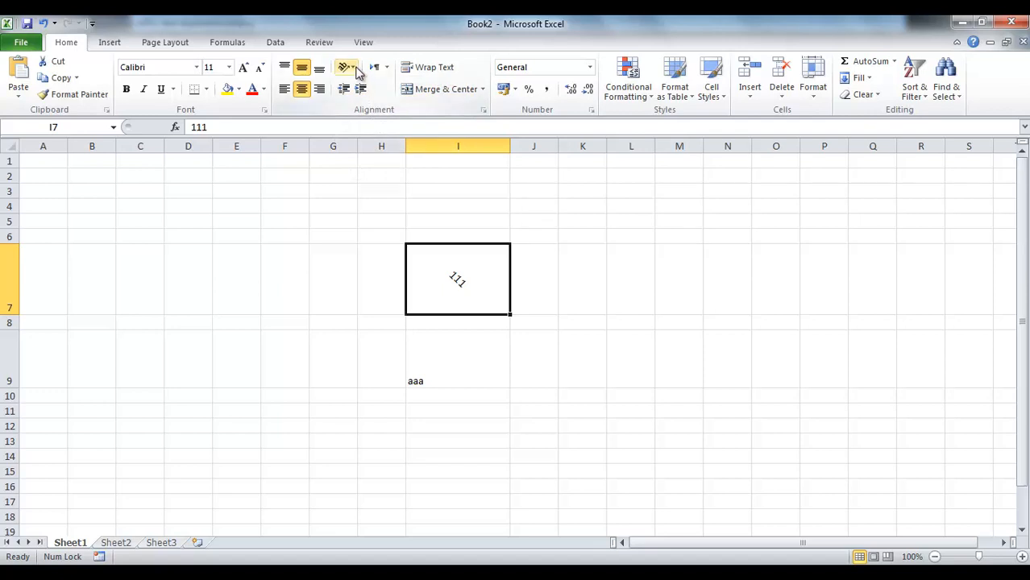
{"action": "left_click", "coordinate": [345, 67]}
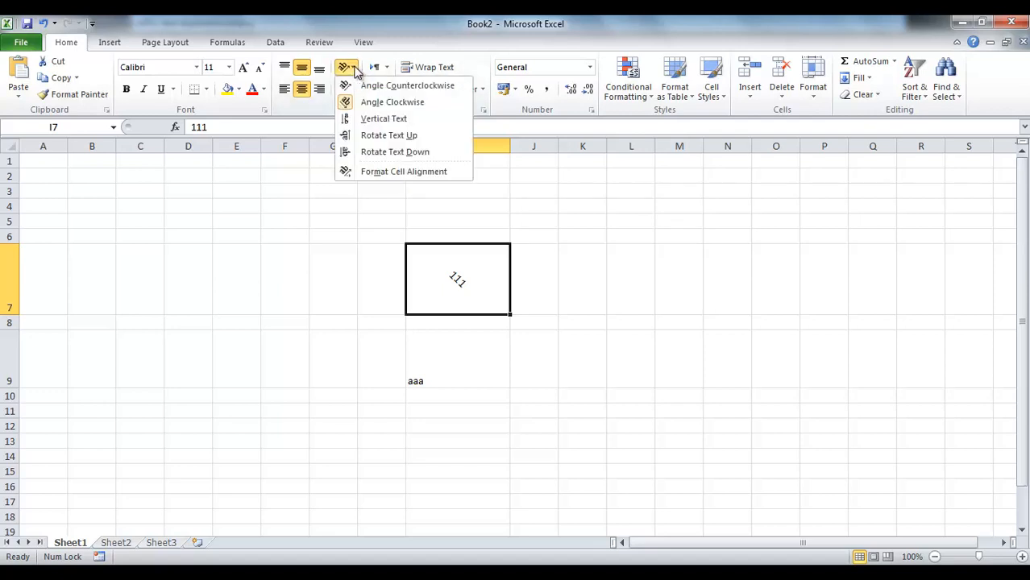
{"action": "mouse_move", "coordinate": [384, 120]}
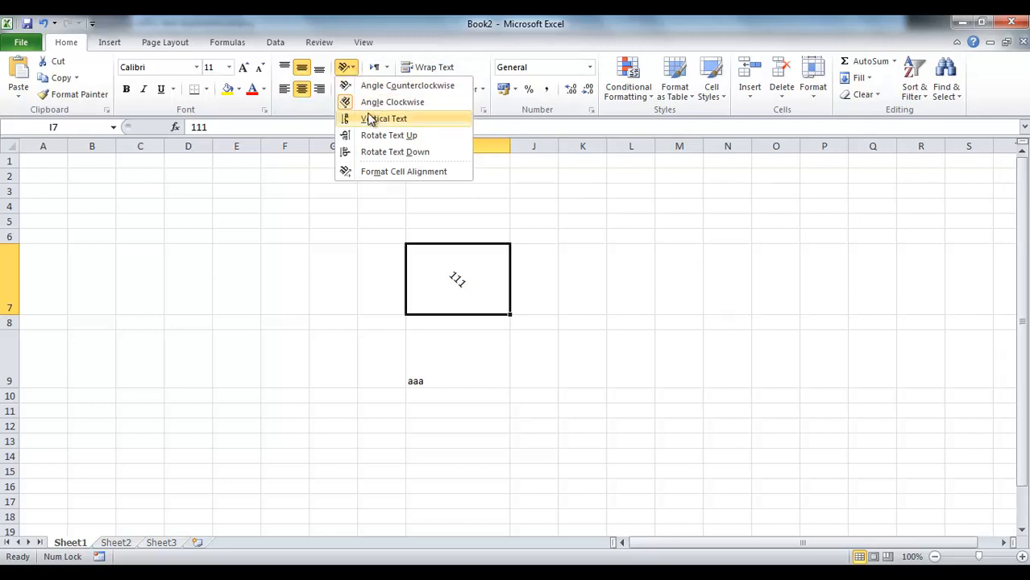
{"action": "left_click", "coordinate": [383, 119]}
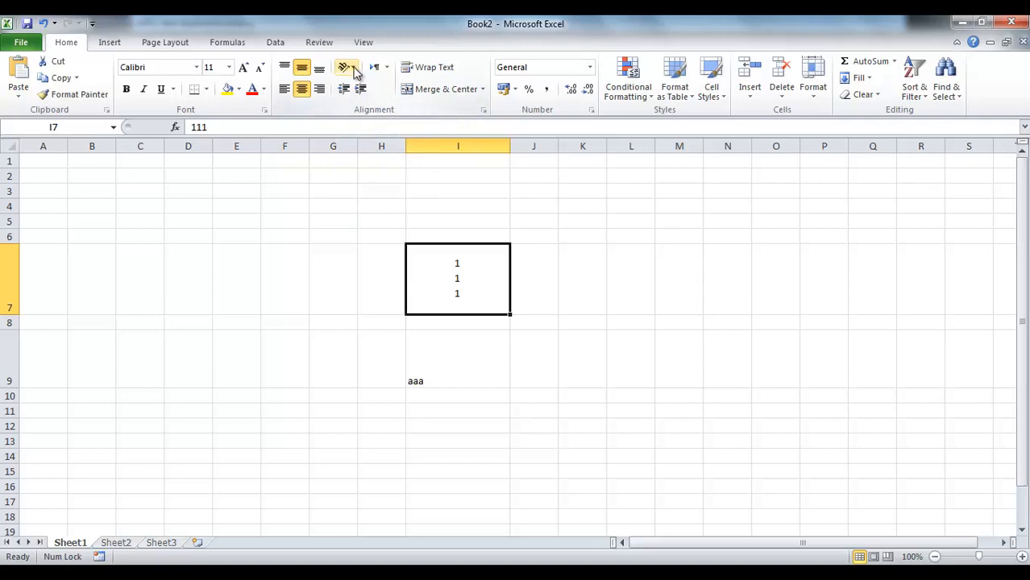
Try Rotate Text Up, then finish with Rotate Text Down on 111 in I7
{"action": "left_click", "coordinate": [345, 67]}
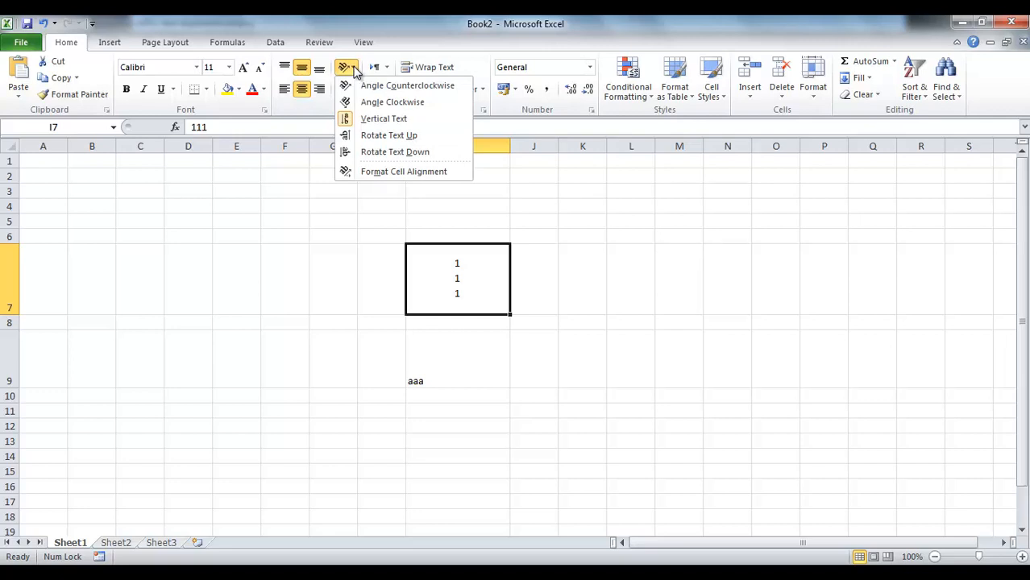
{"action": "mouse_move", "coordinate": [383, 119]}
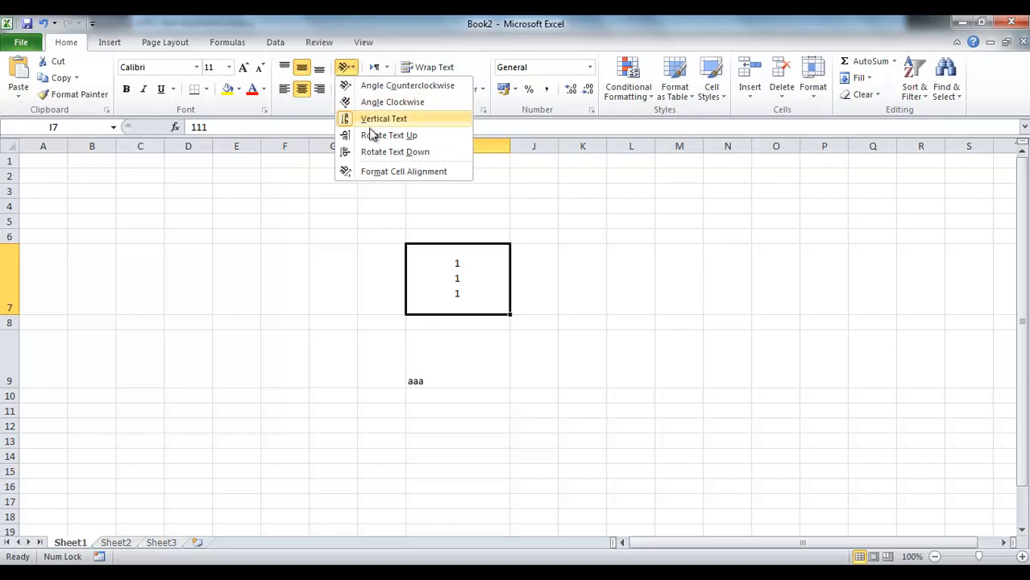
{"action": "left_click", "coordinate": [383, 119]}
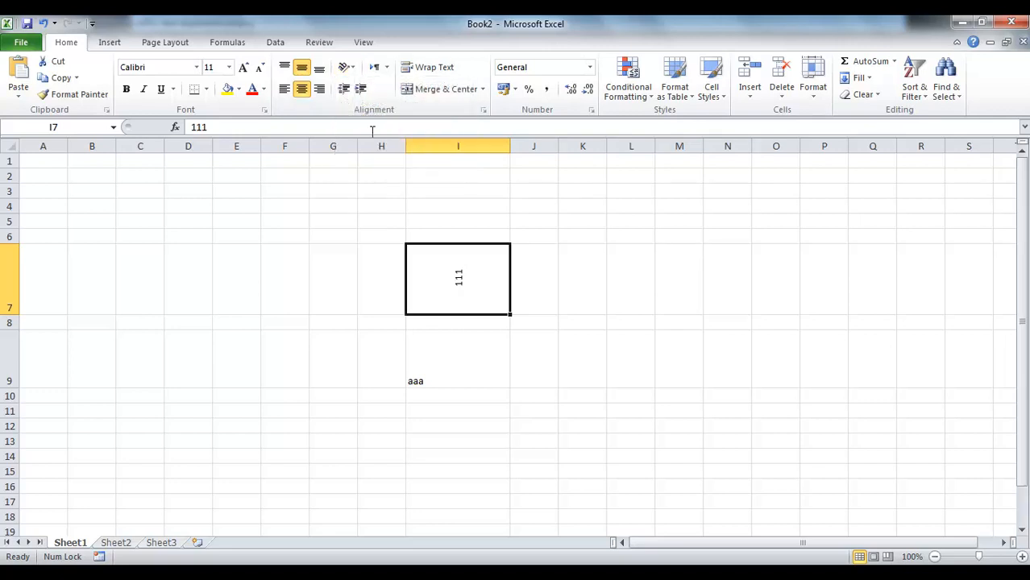
{"action": "mouse_move", "coordinate": [371, 132]}
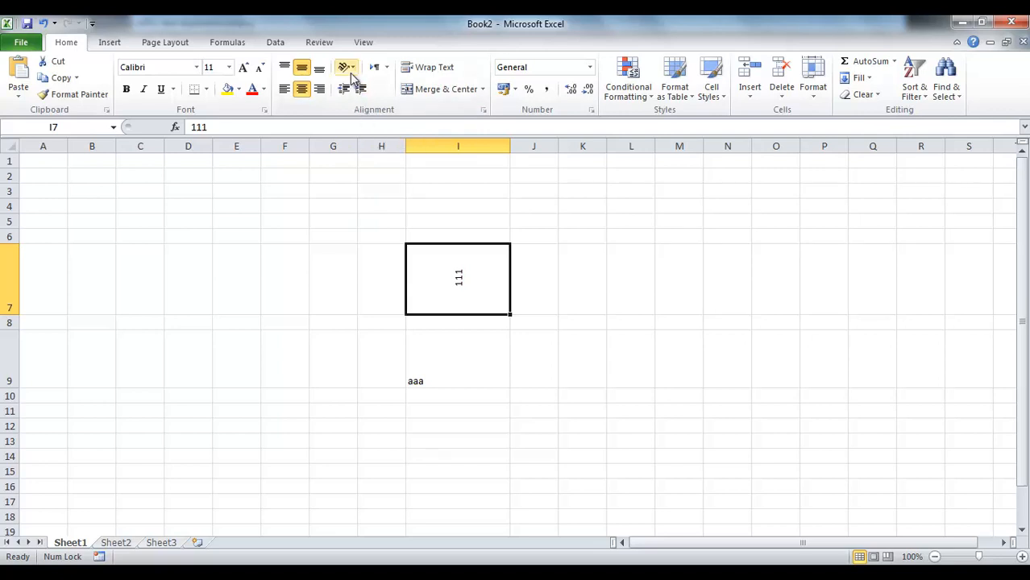
{"action": "left_click", "coordinate": [346, 68]}
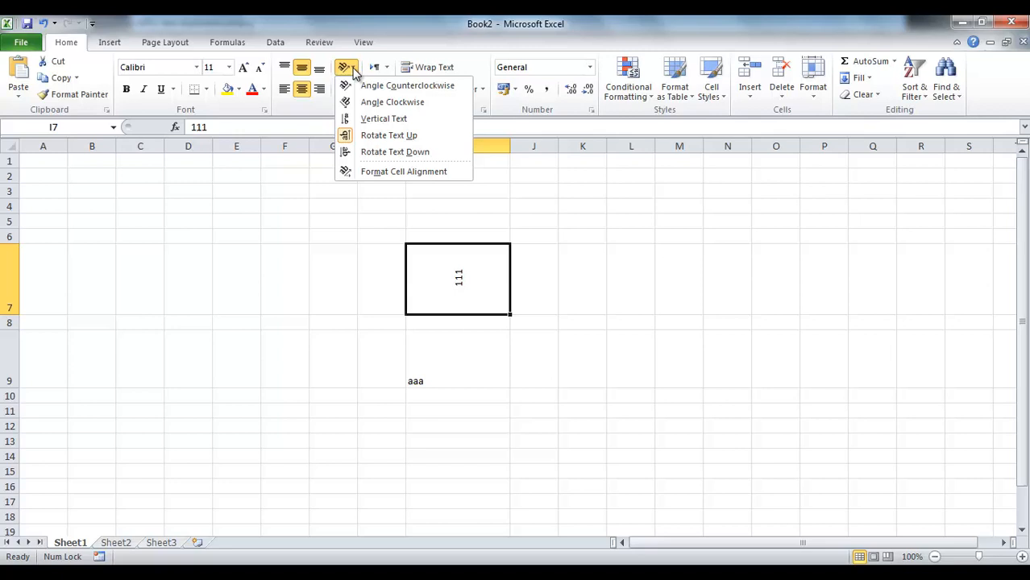
{"action": "mouse_move", "coordinate": [390, 136]}
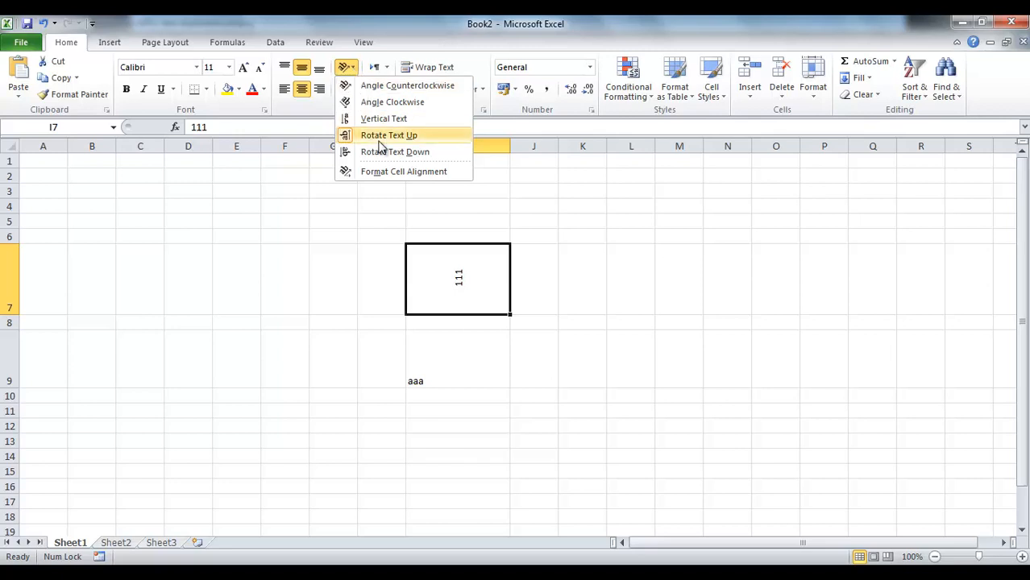
{"action": "mouse_move", "coordinate": [395, 152]}
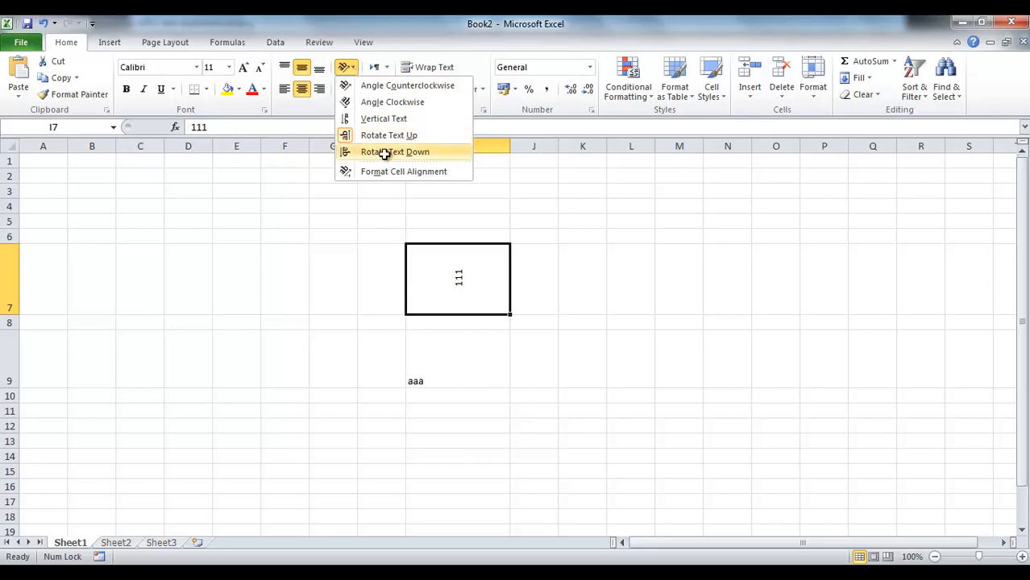
{"action": "left_click", "coordinate": [394, 151]}
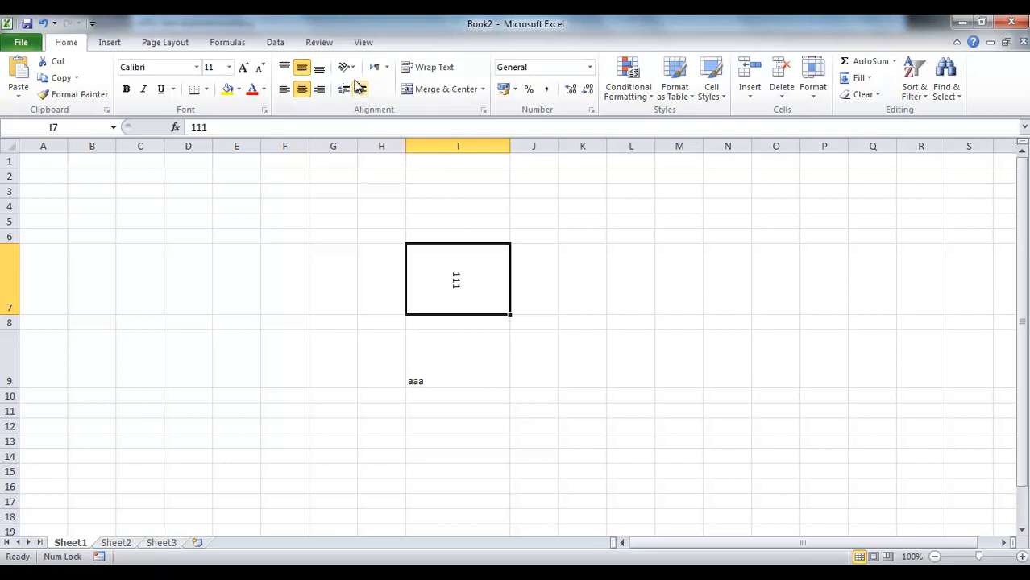
Via Format Cell Alignment, try a custom angle, then apply stacked vertical text to I7
{"action": "left_click", "coordinate": [345, 67]}
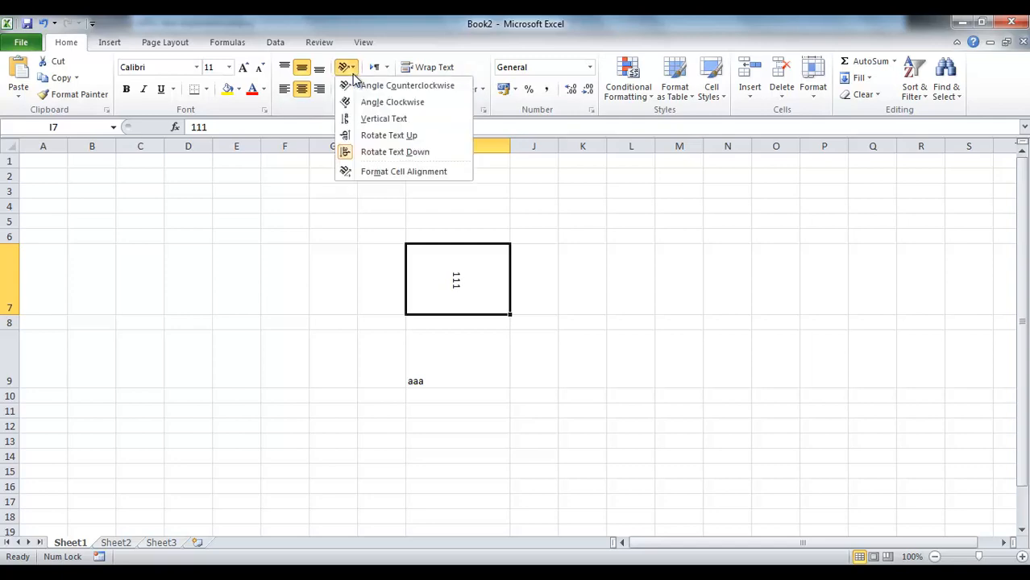
{"action": "mouse_move", "coordinate": [379, 145]}
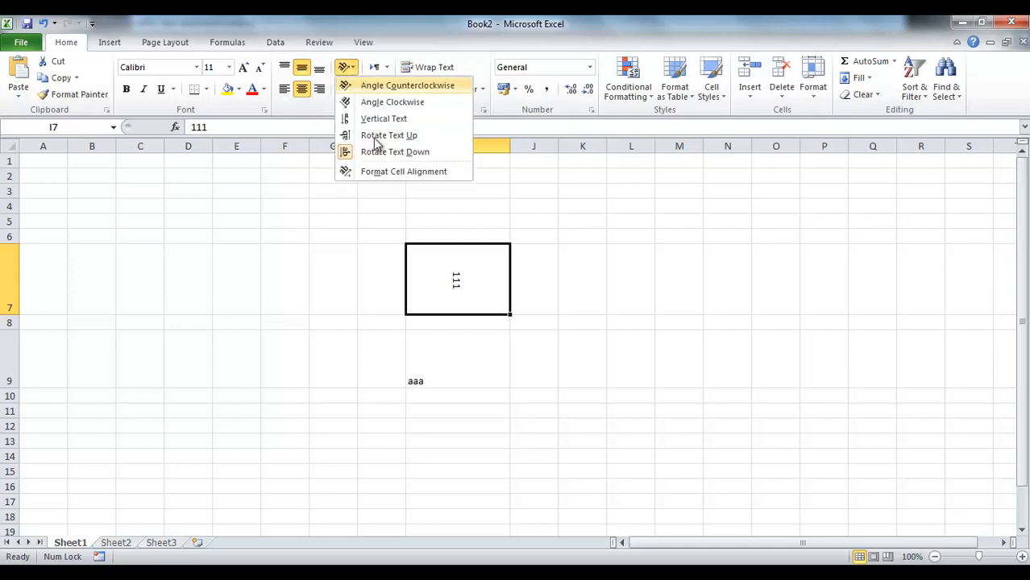
{"action": "left_click", "coordinate": [402, 170]}
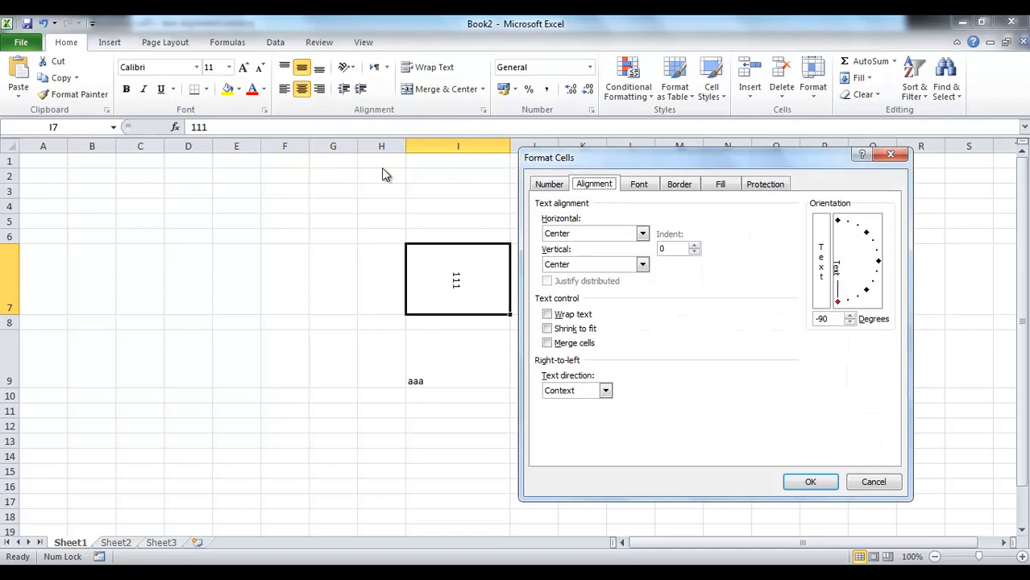
{"action": "mouse_move", "coordinate": [691, 178]}
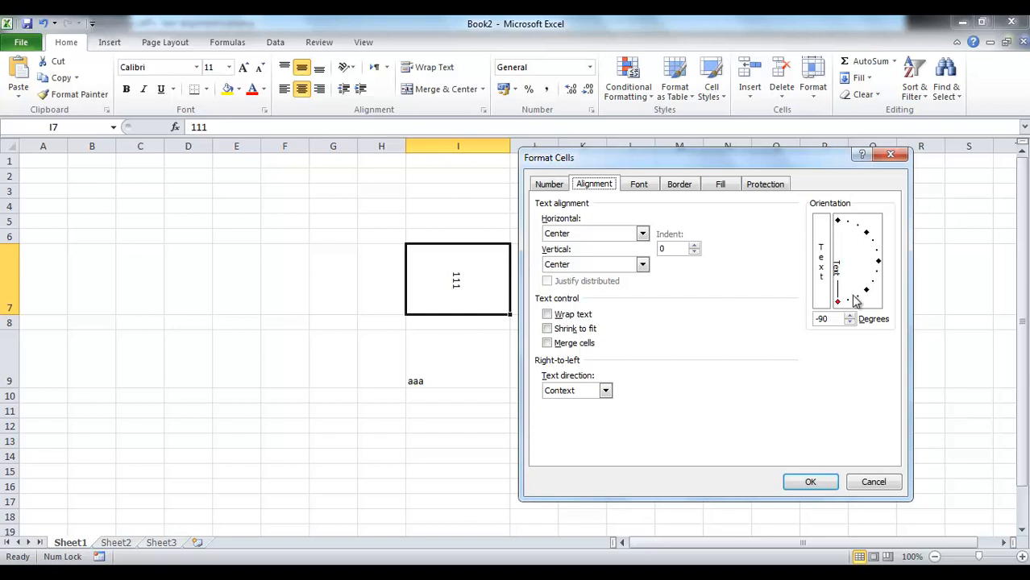
{"action": "left_click", "coordinate": [823, 319]}
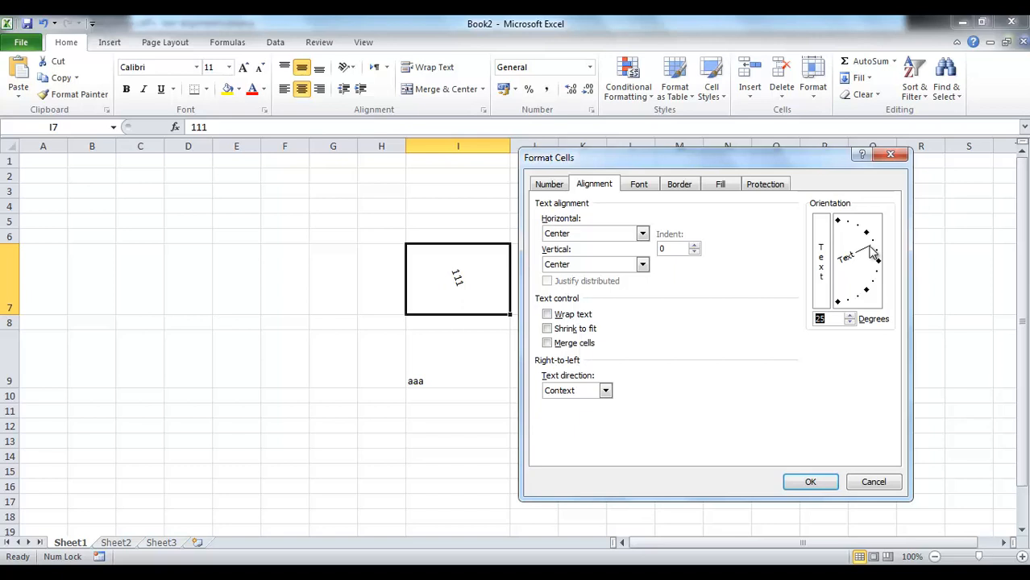
{"action": "left_click", "coordinate": [821, 261]}
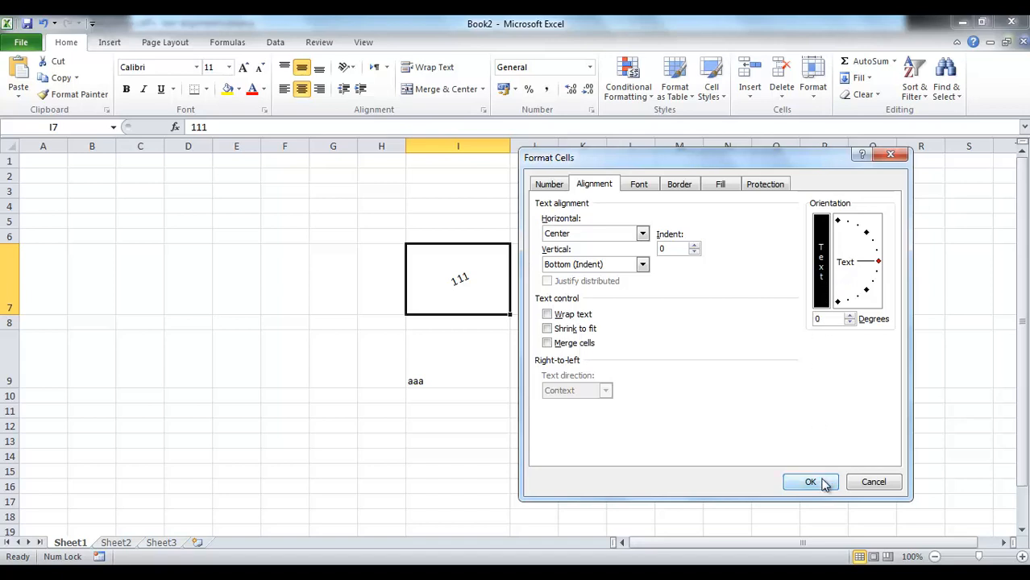
{"action": "left_click", "coordinate": [810, 482]}
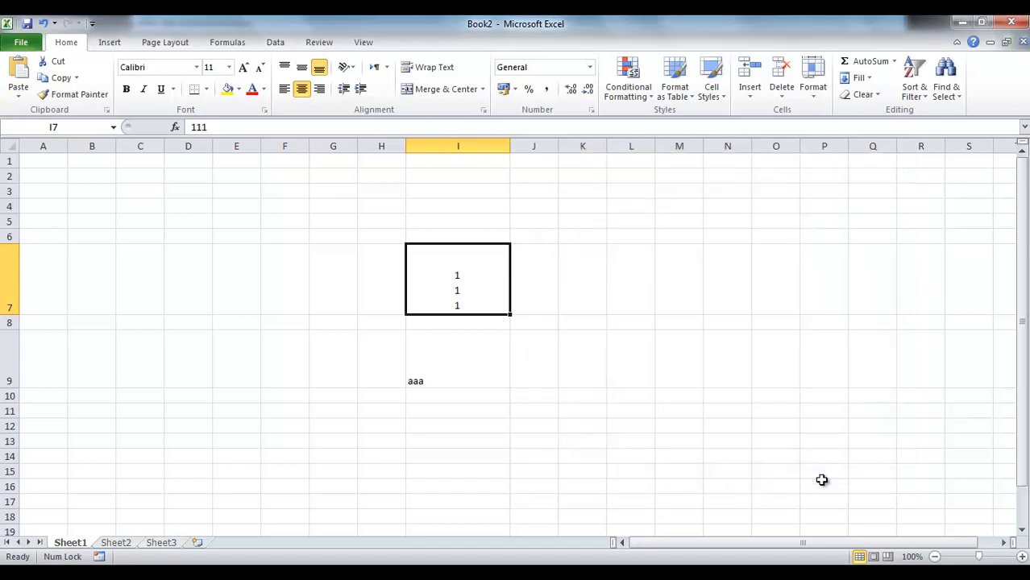